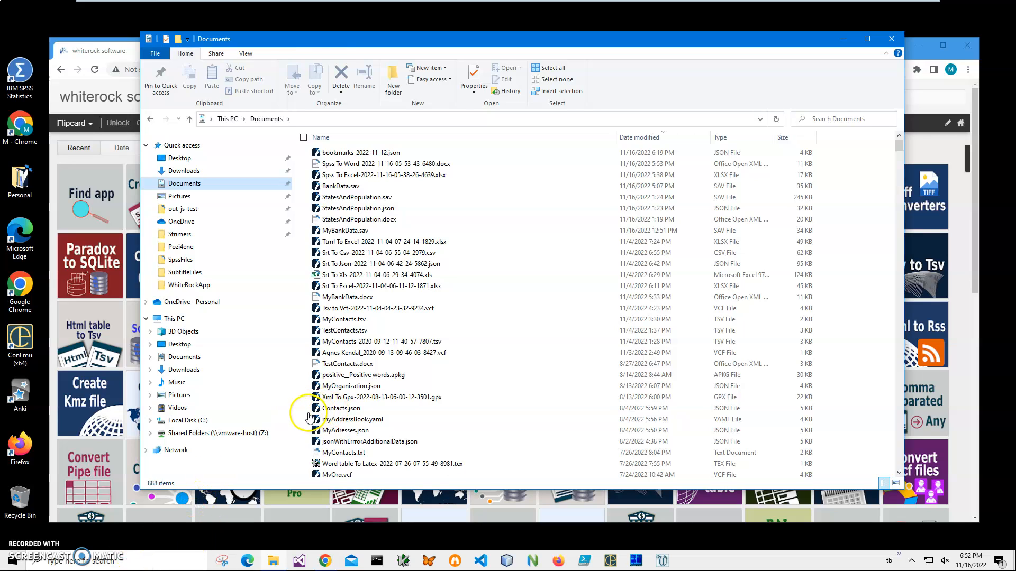
mouse_move(364, 201)
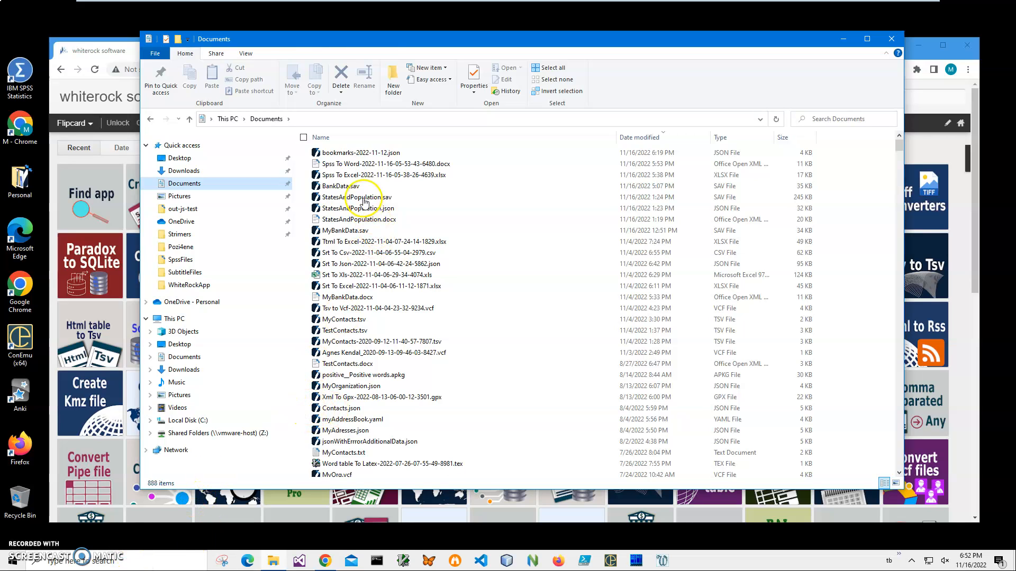
Step: Select BankData.sav in Documents and open it in the Spss Sav Viewer
click(341, 185)
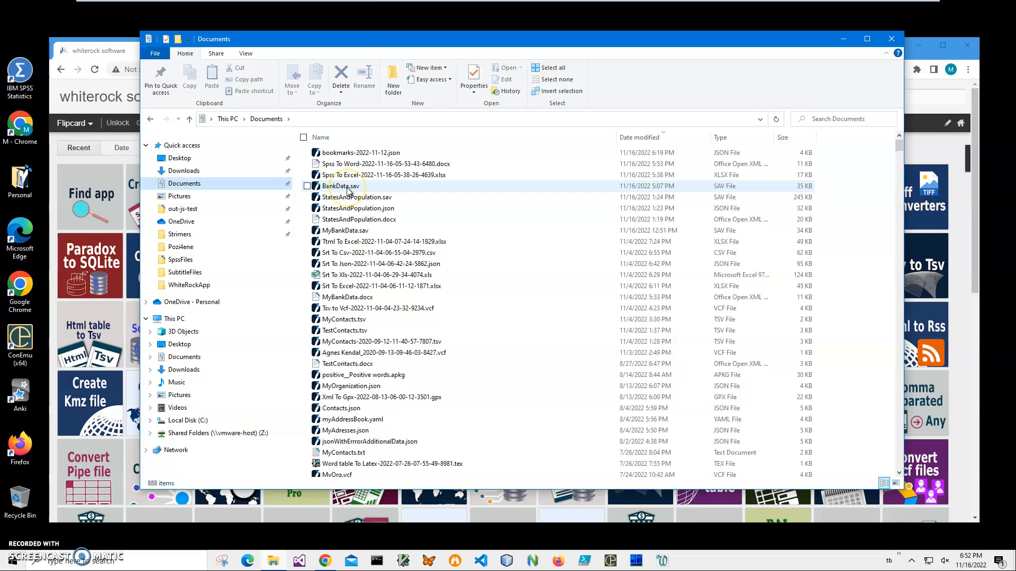
mouse_move(341, 185)
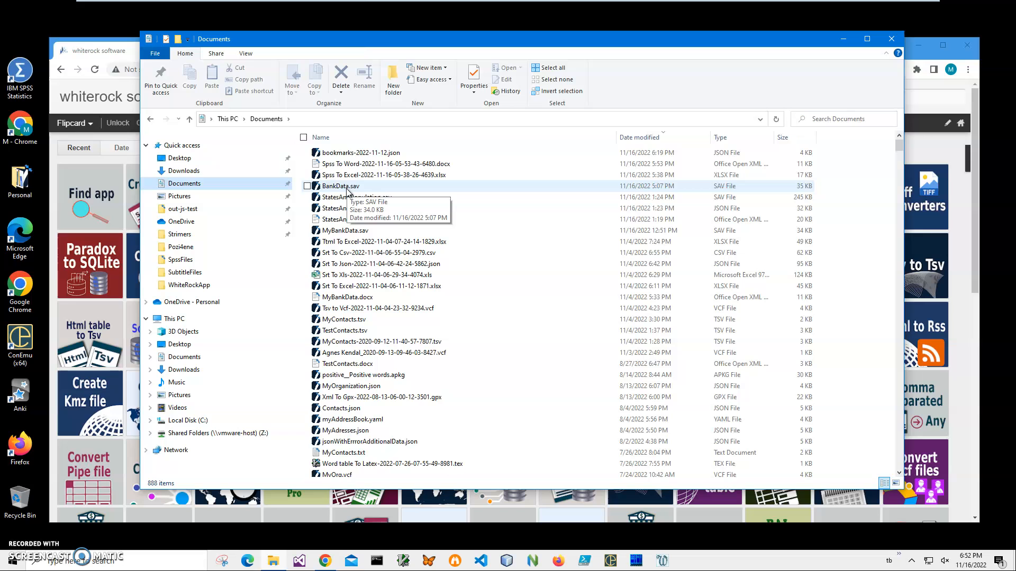
click(339, 186)
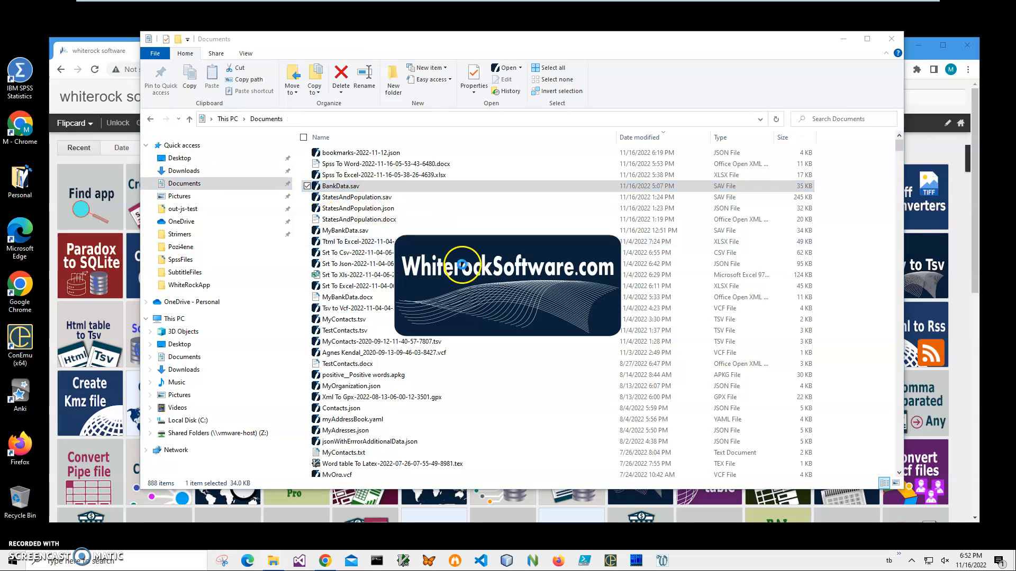
Step: Open BankData.sav in the viewer and sort rows by the sampleBankTransactionsRowAmount column
double_click(341, 186)
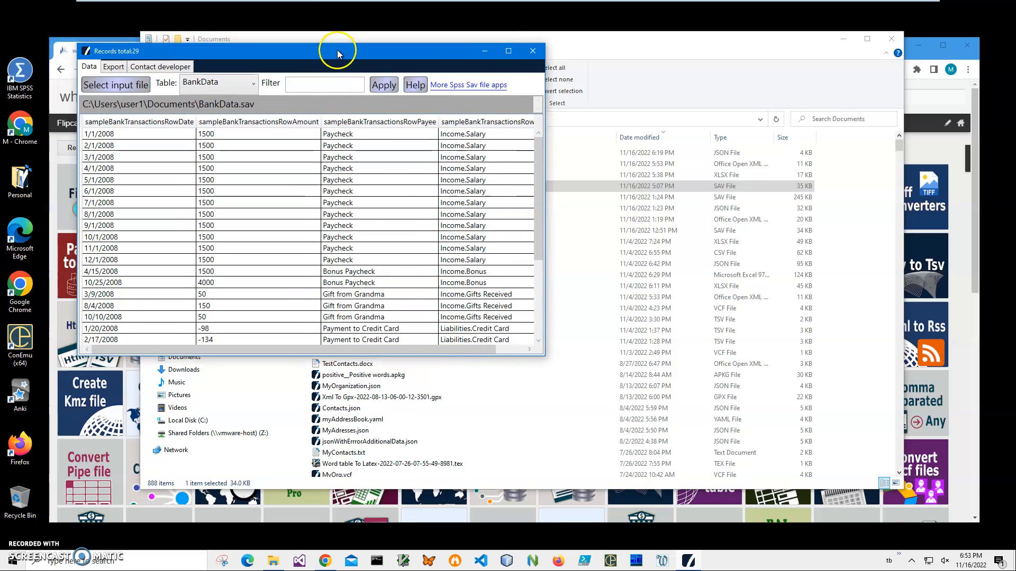
mouse_move(542, 358)
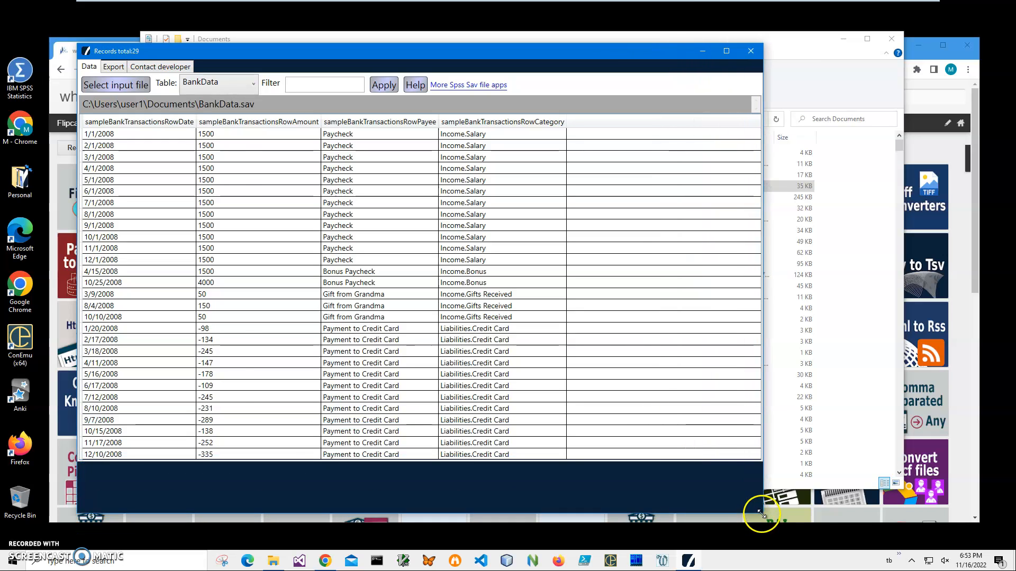
mouse_move(143, 136)
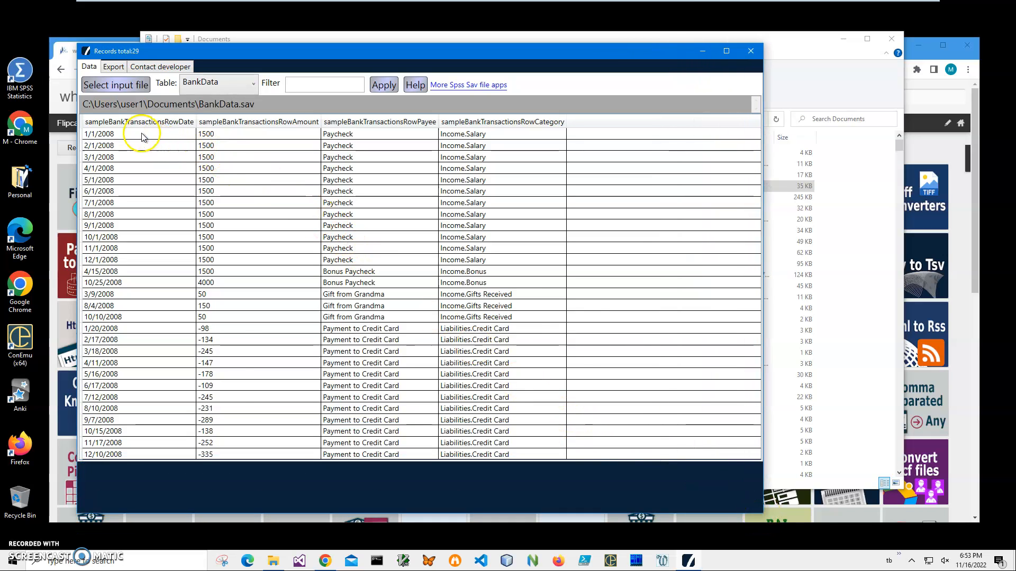
click(259, 121)
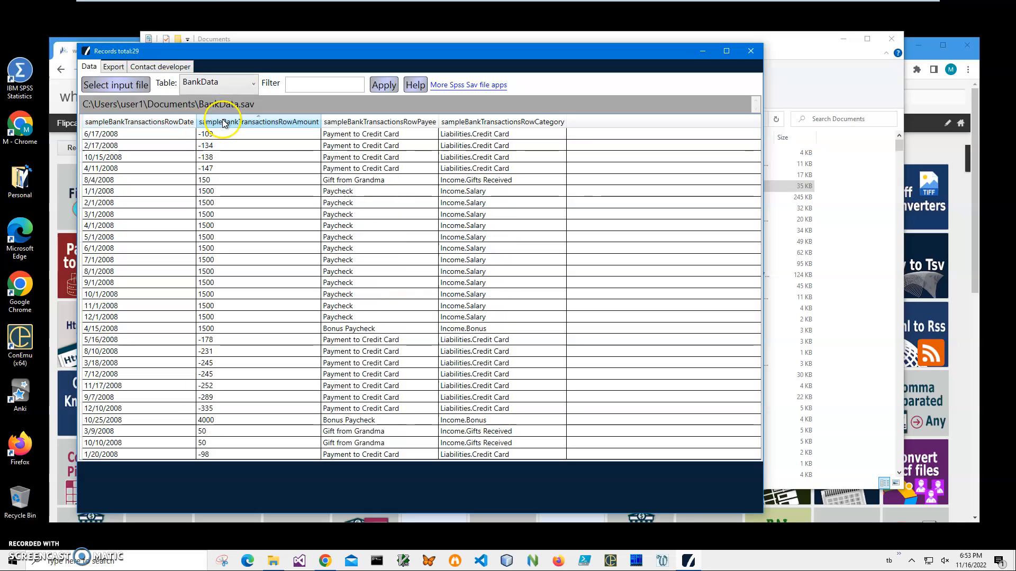
mouse_move(357, 121)
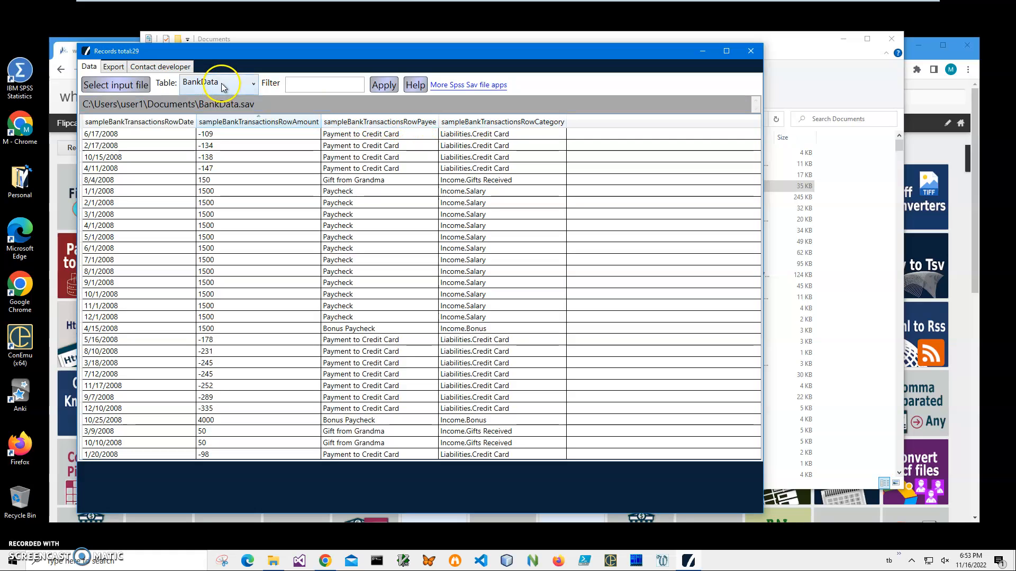
mouse_move(310, 241)
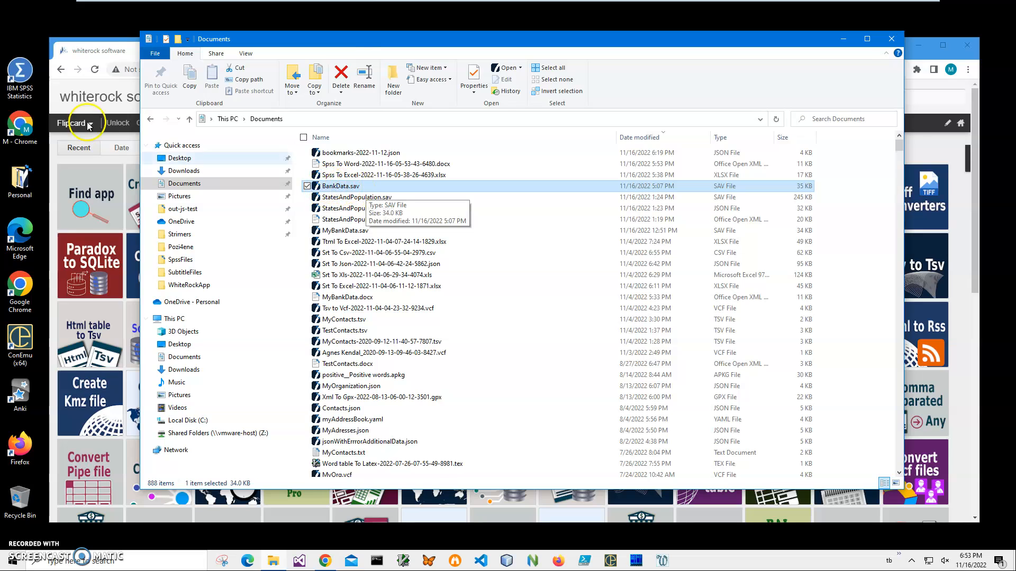
mouse_move(417, 214)
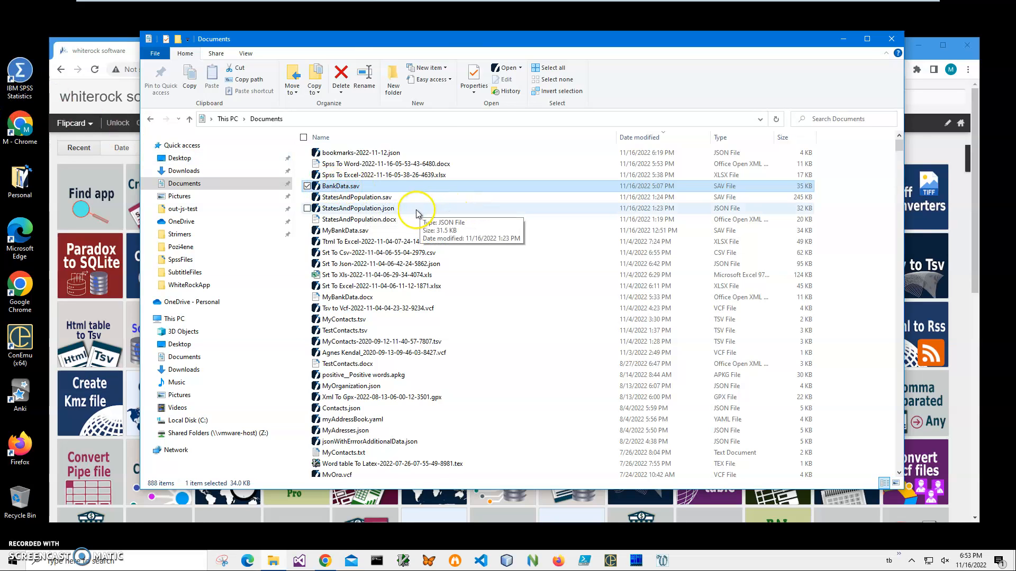
mouse_move(87, 84)
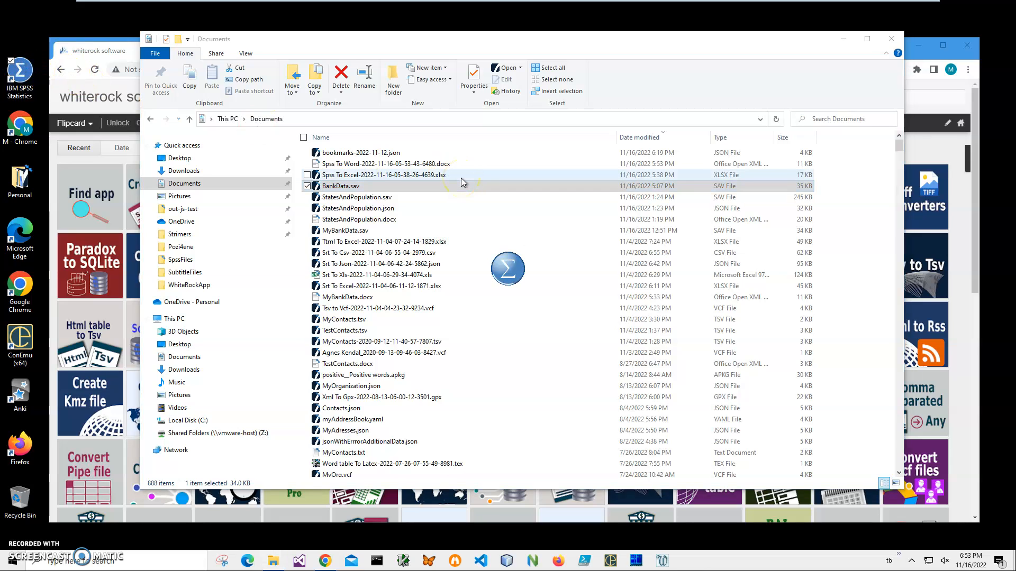
Step: Start IBM SPSS Statistics from its shortcut in File Explorer
double_click(341, 185)
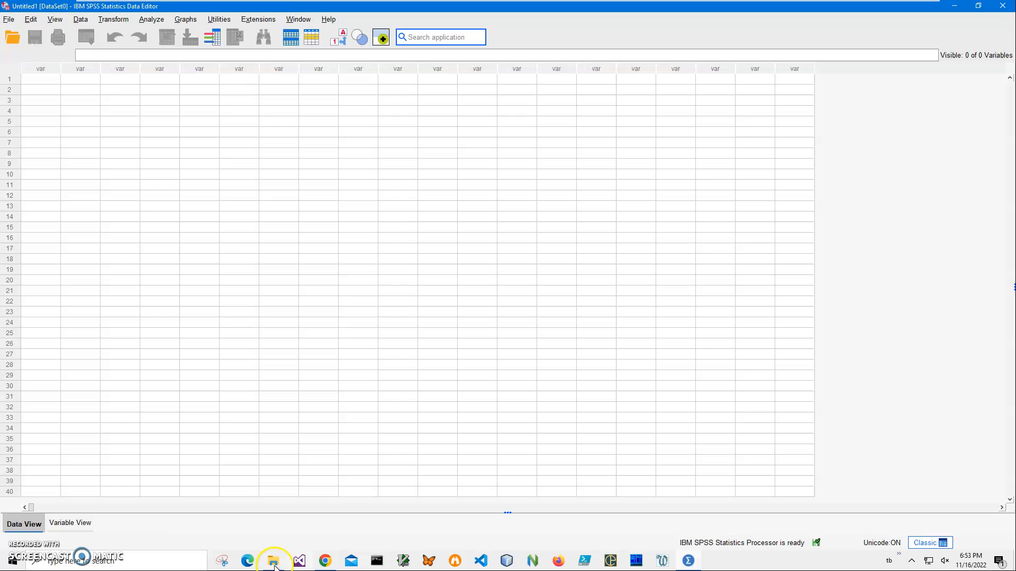
Step: Open MyBankData.sav from Documents through the Open Data dialog
click(13, 37)
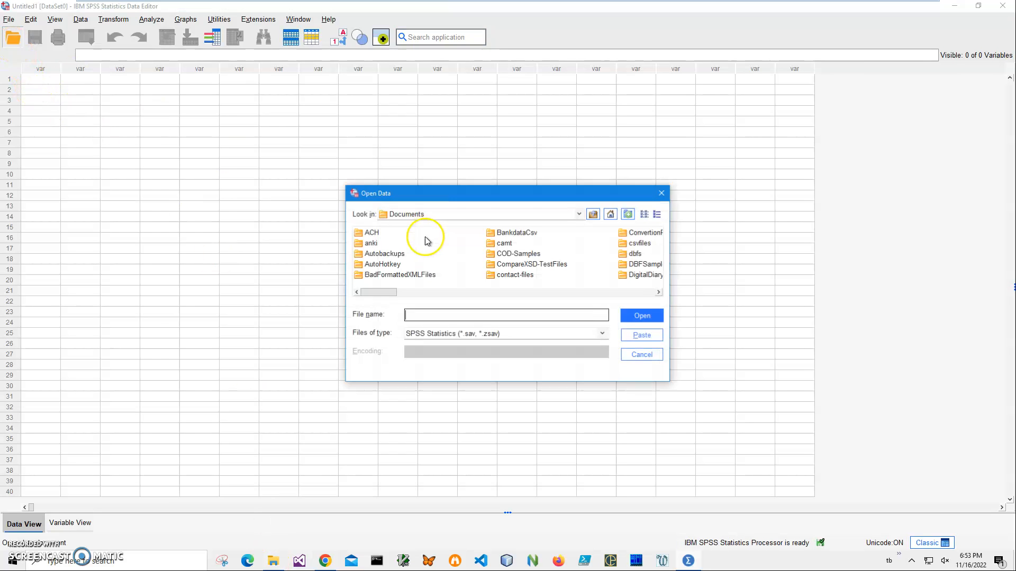
scroll(right, 3)
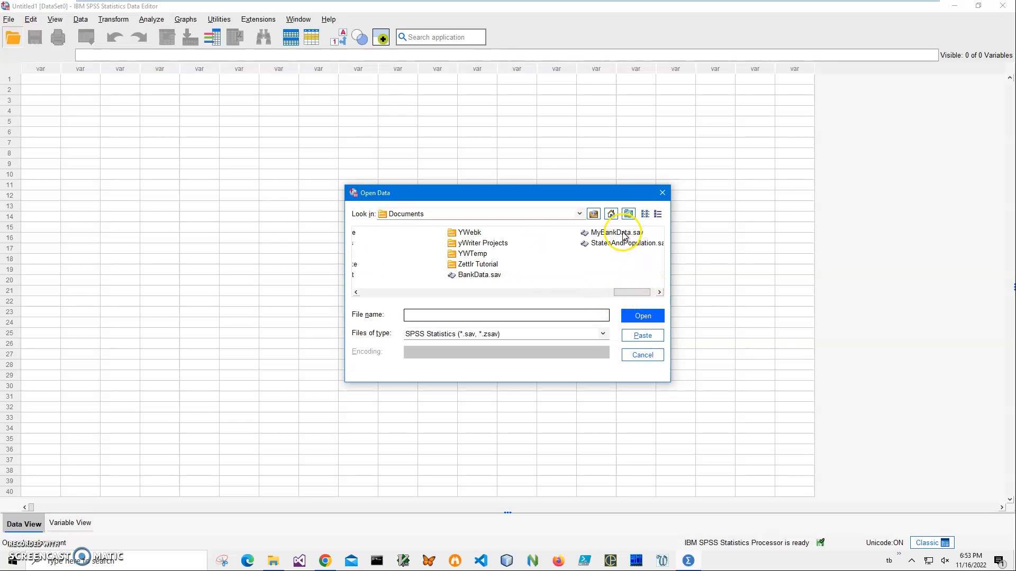
mouse_move(531, 265)
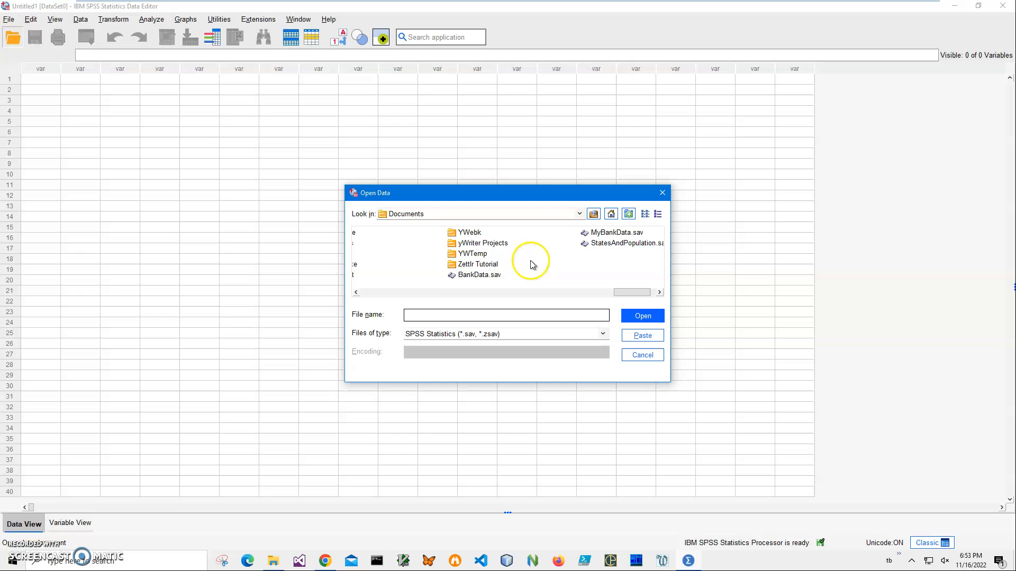
click(641, 355)
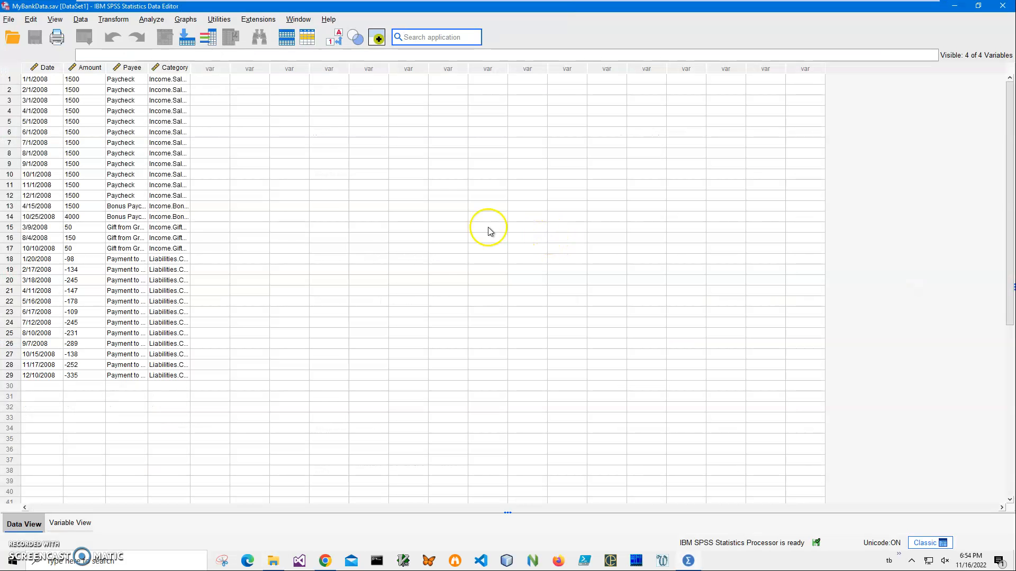
mouse_move(965, 27)
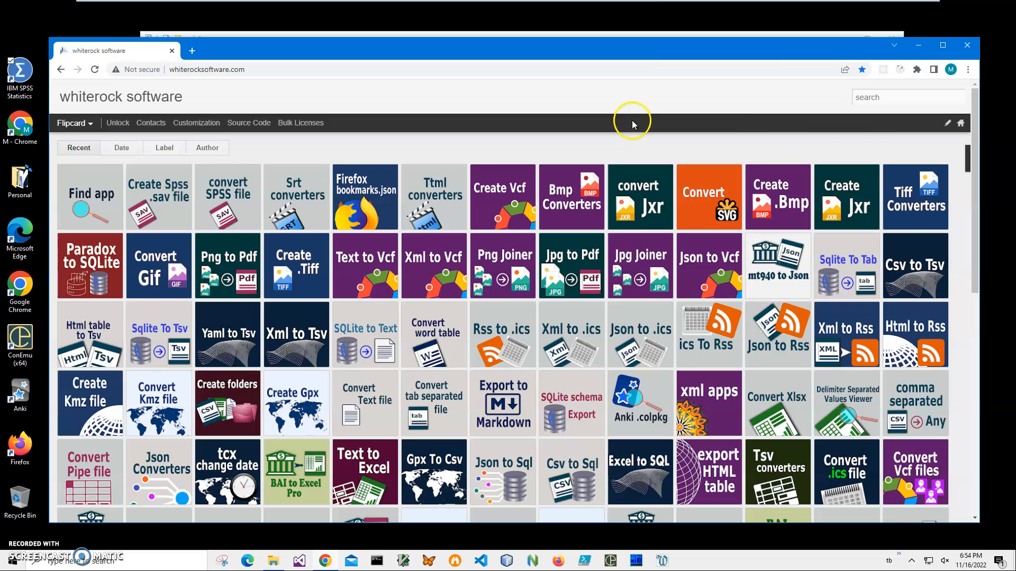
Step: Search the Whiterock site for 'spss' and download Spss To Pdf from the 'convert spss file' page
click(907, 97)
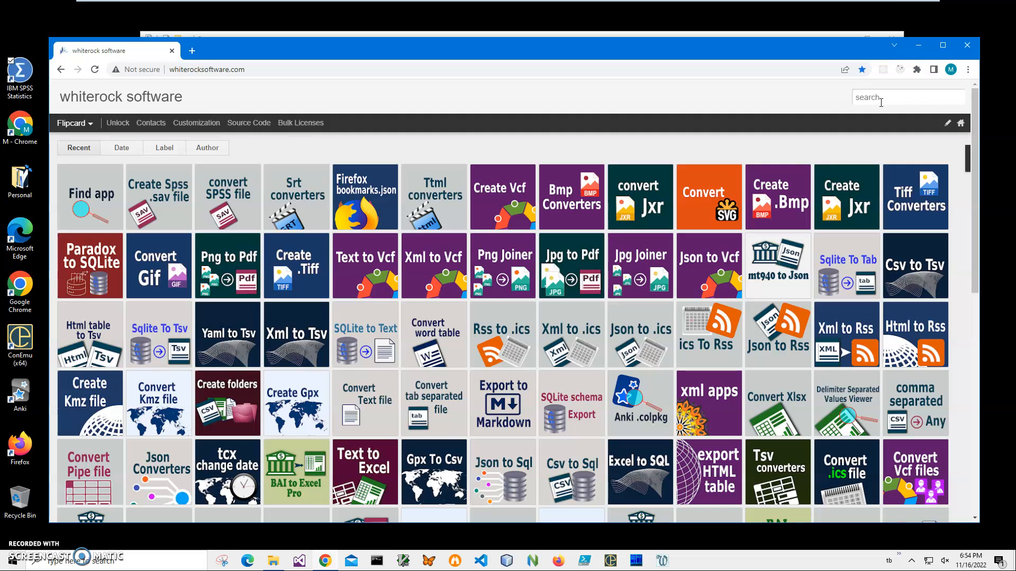
text(spss)
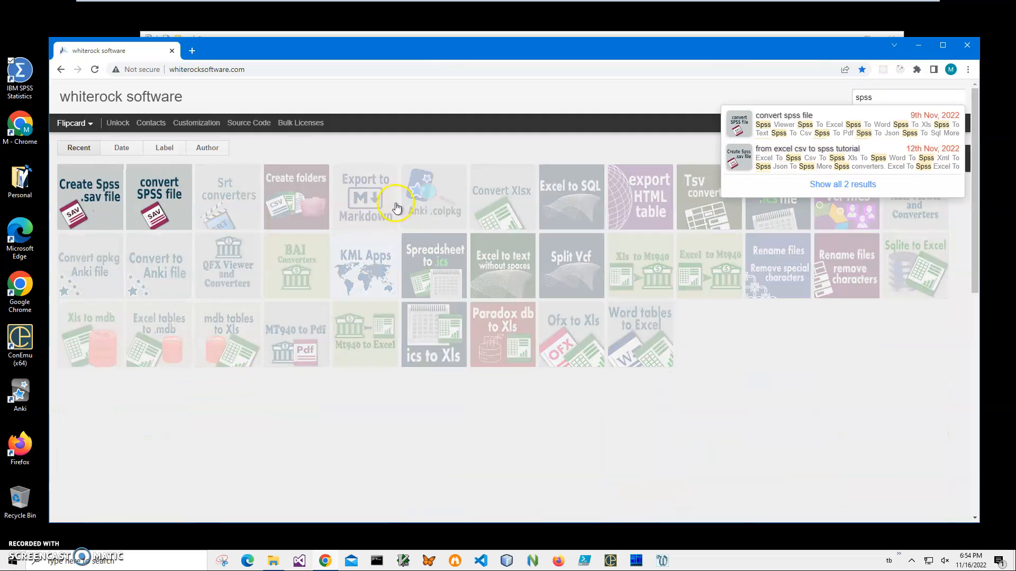
click(783, 123)
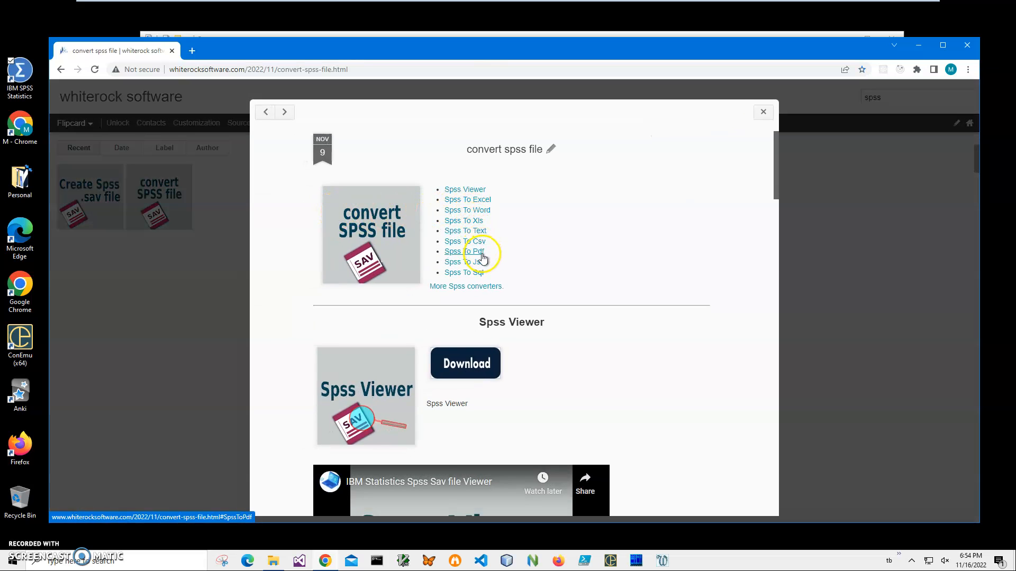
click(463, 241)
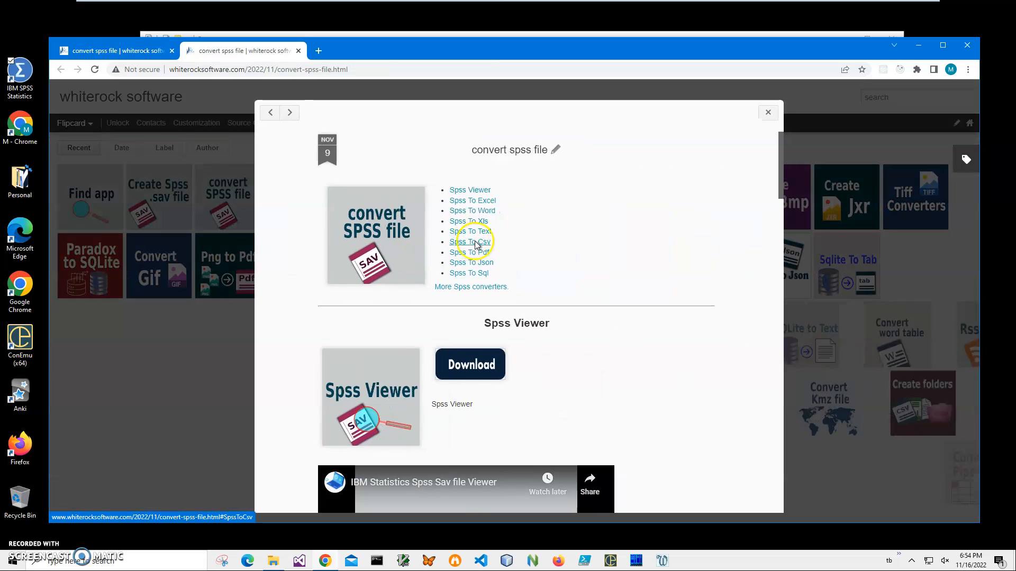
click(467, 242)
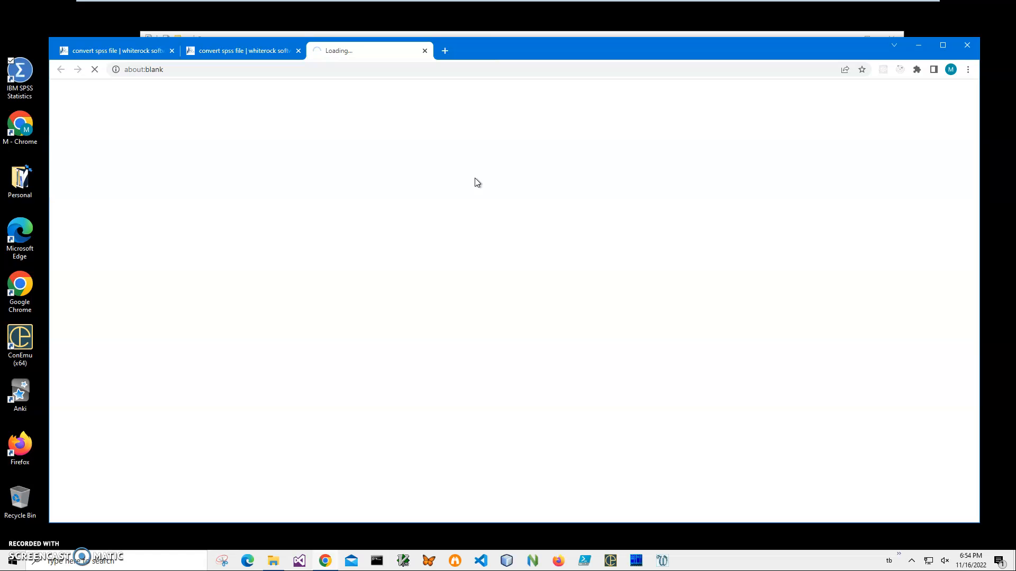
Step: Run SpssToPdfSetup.msi from the downloaded archive, allow it, and finish the installation
click(465, 175)
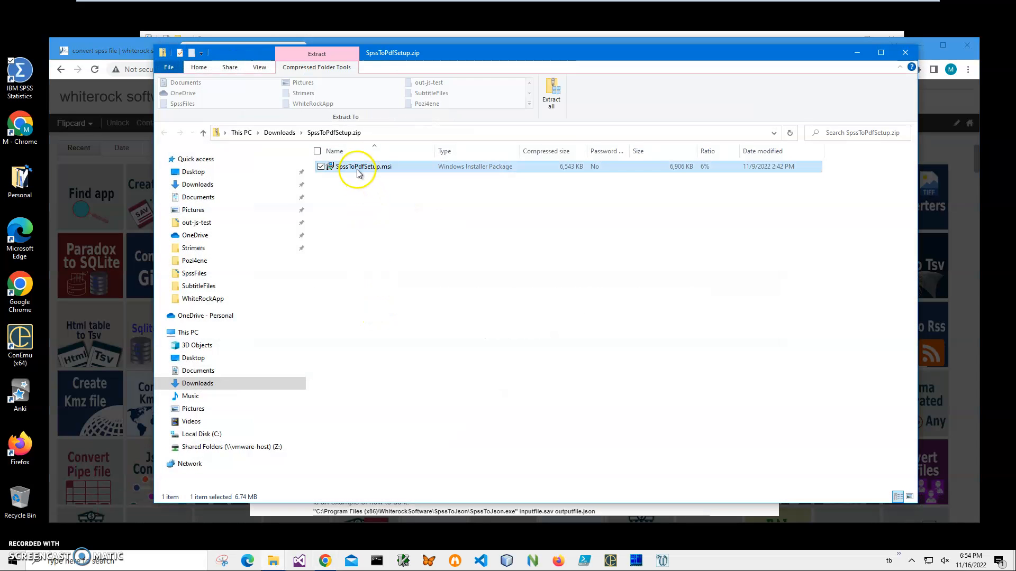
double_click(356, 167)
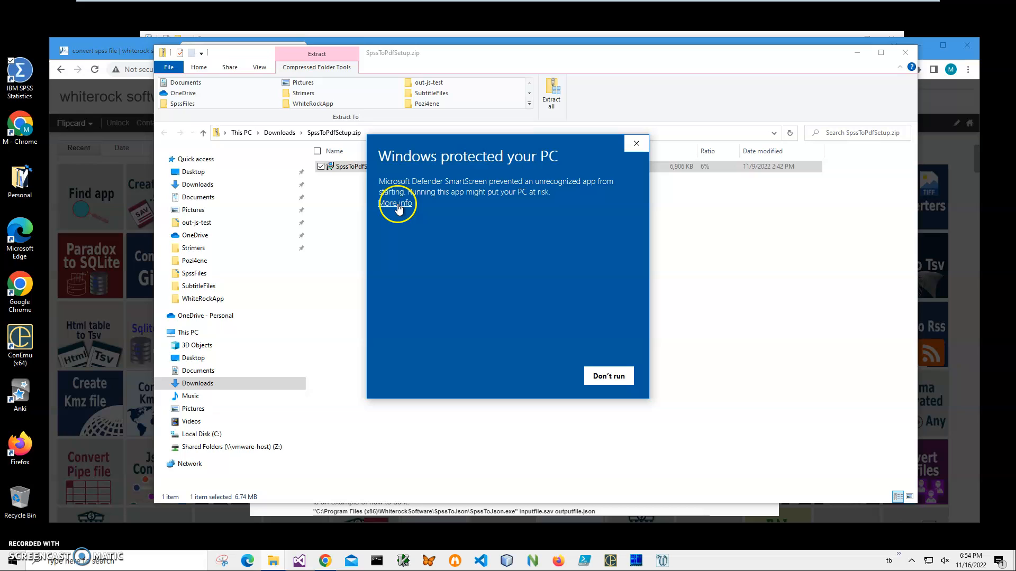
click(396, 203)
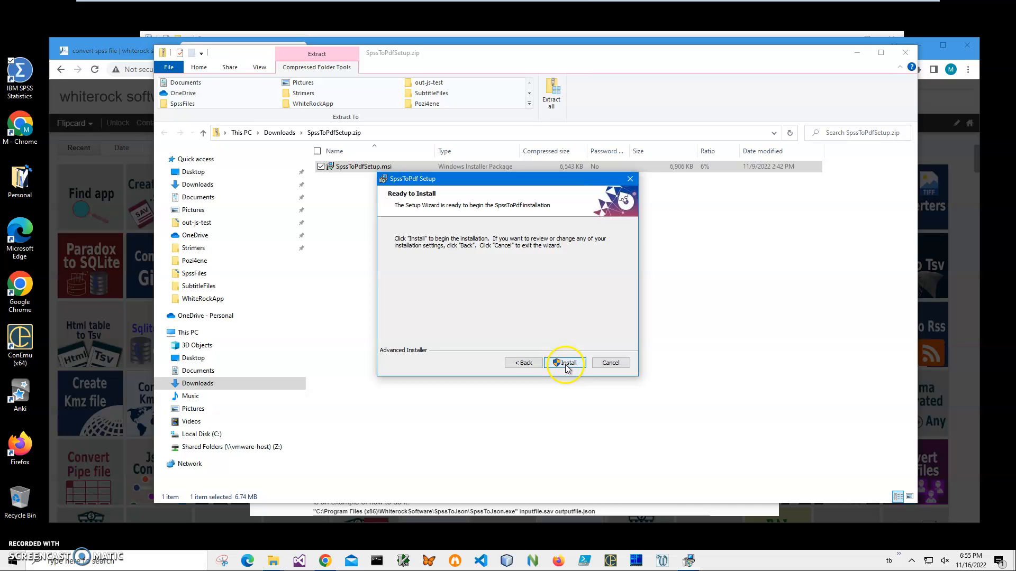
click(564, 362)
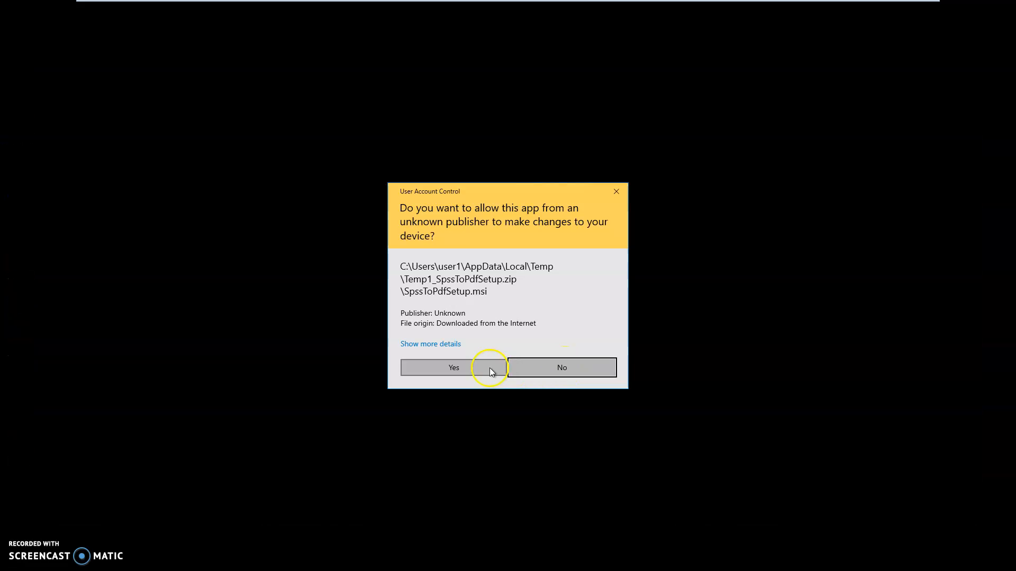
click(453, 367)
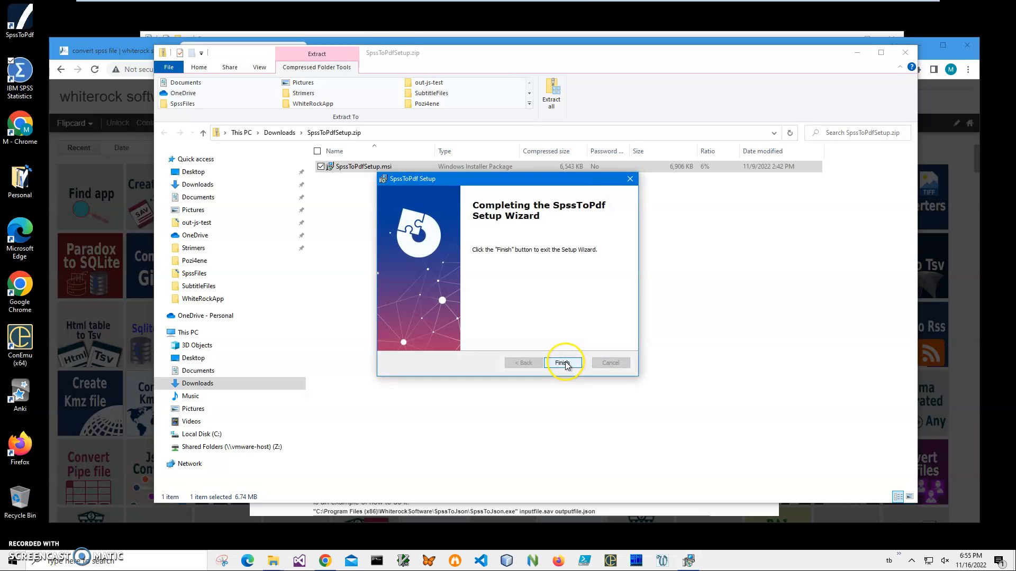
click(563, 362)
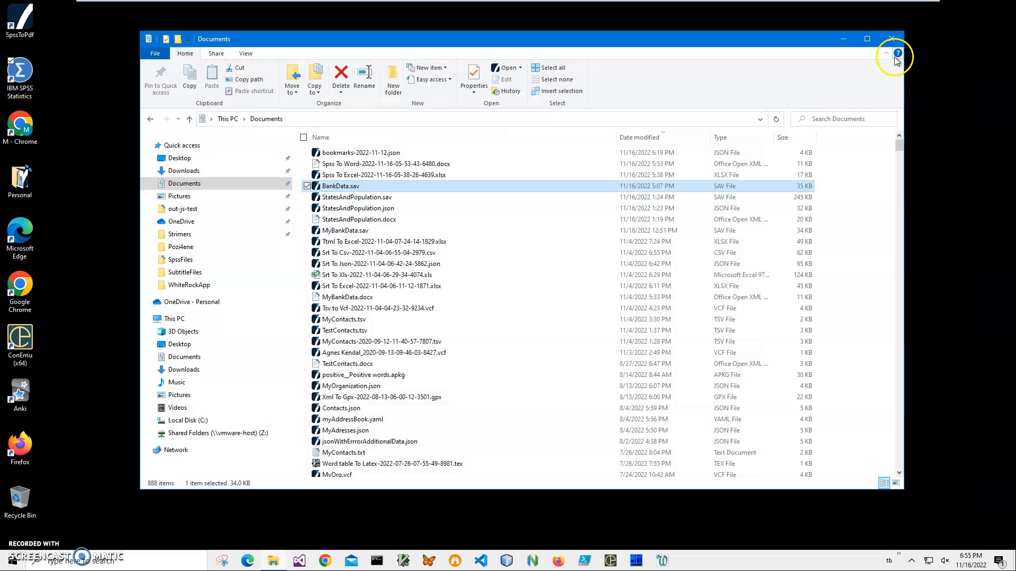
mouse_move(891, 38)
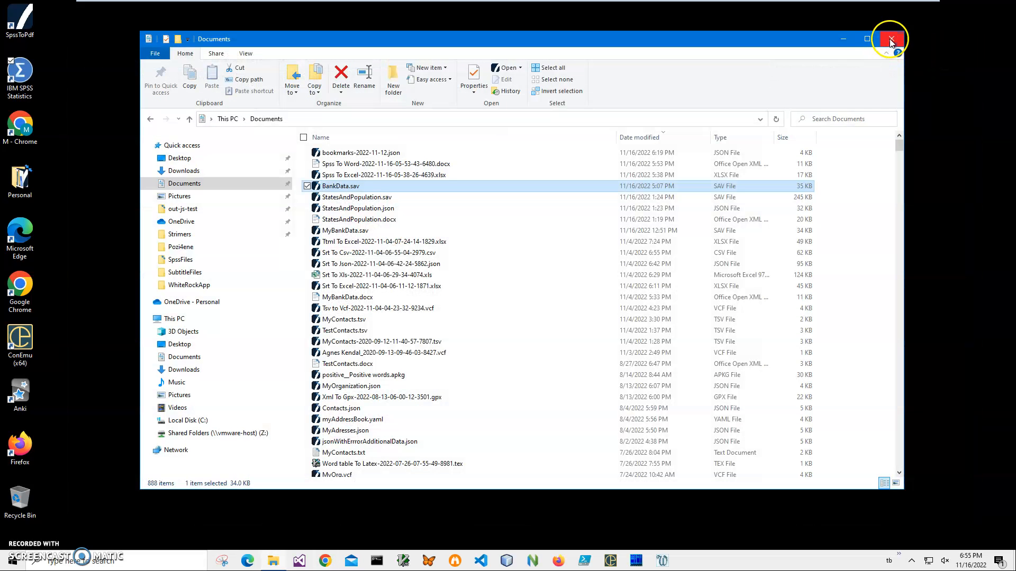
Step: Launch SpssToPdf from the desktop and choose BankData.sav from Documents as the input file
click(889, 39)
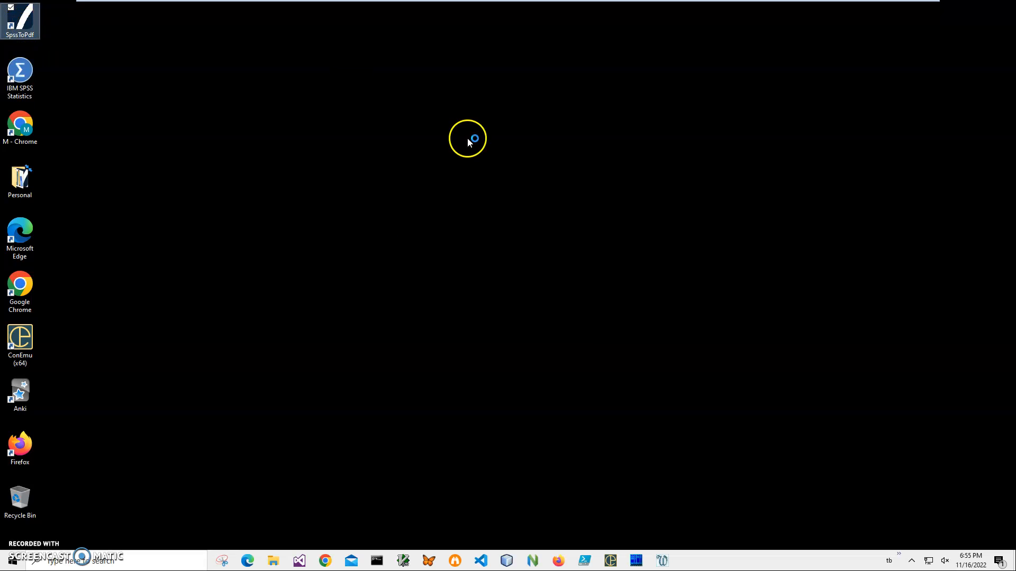
double_click(20, 17)
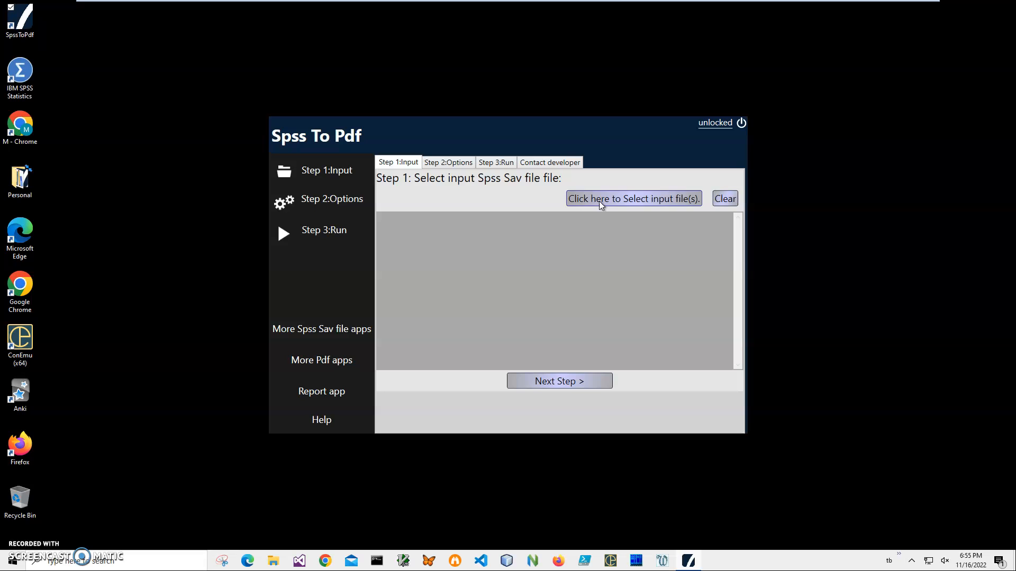
click(632, 198)
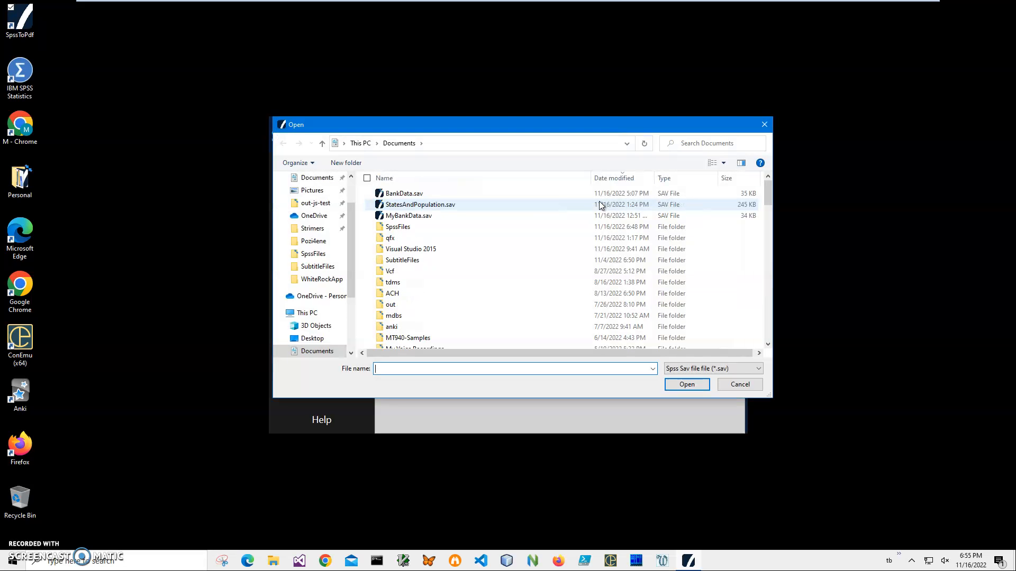
click(402, 193)
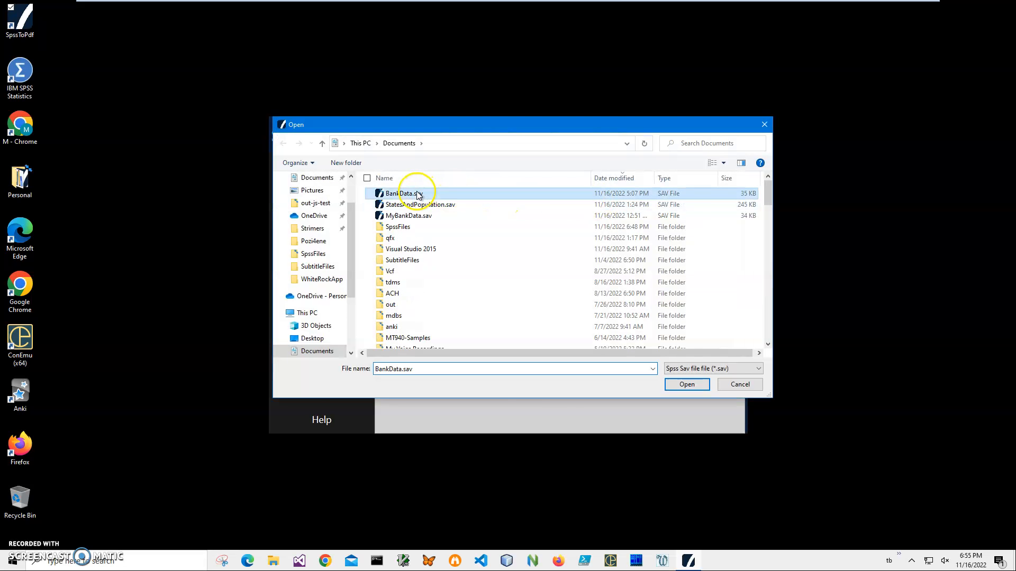
click(686, 384)
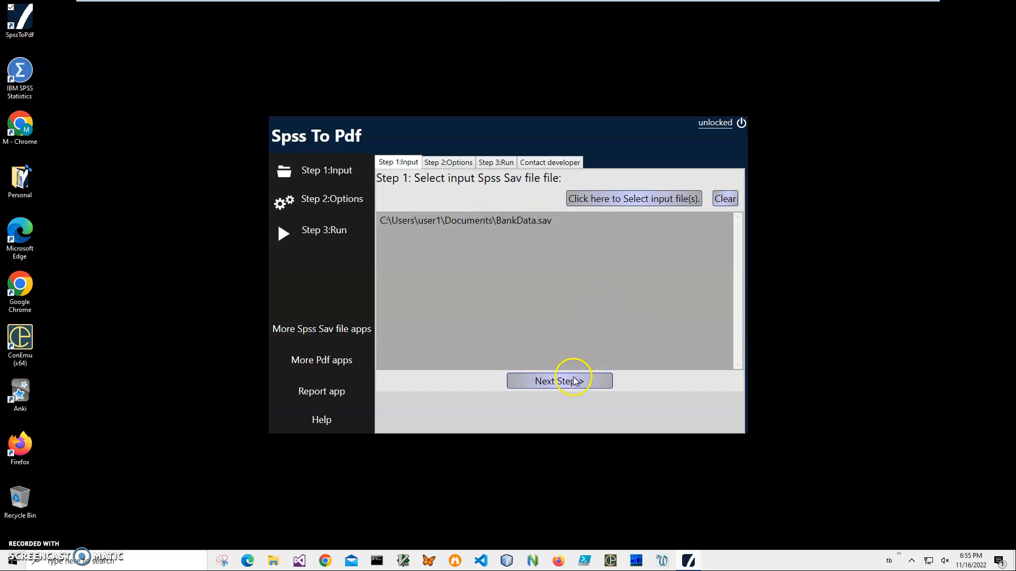
mouse_move(555, 256)
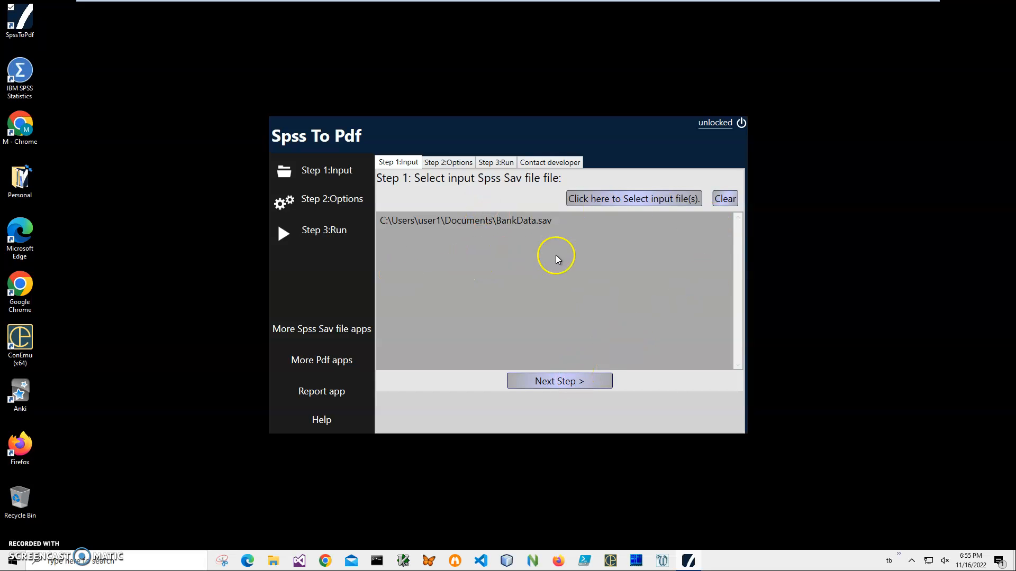
mouse_move(490, 262)
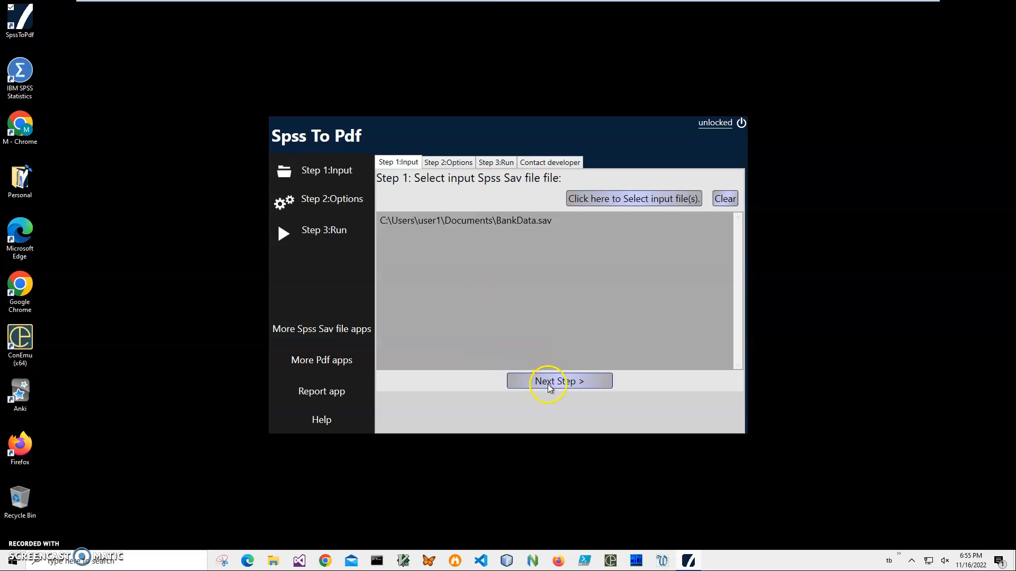
Step: In the conversion options, select all columns, then untick Name, Label and Type
click(559, 381)
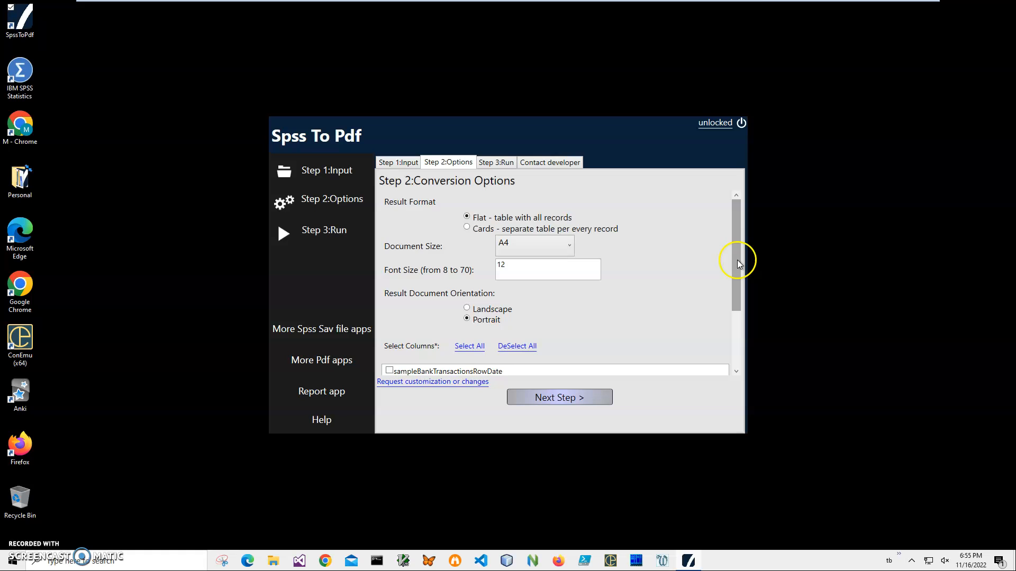
scroll(down, 3)
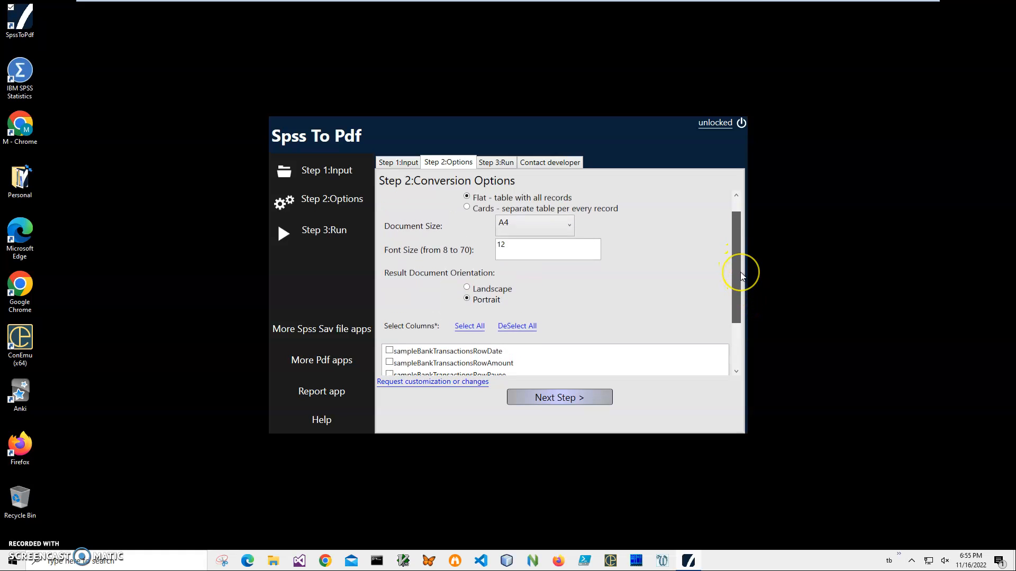
mouse_move(741, 272)
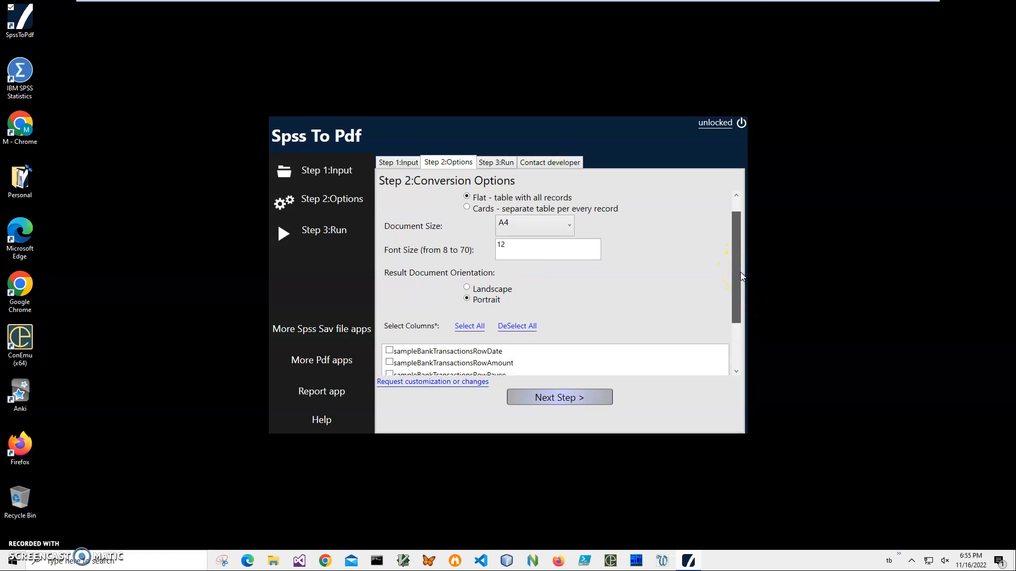
scroll(up, 3)
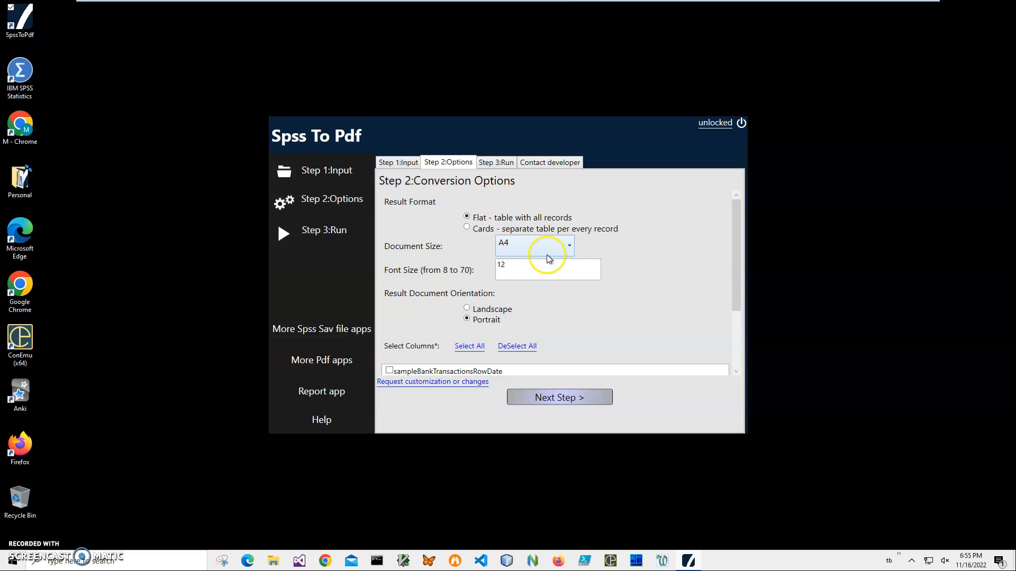
mouse_move(468, 292)
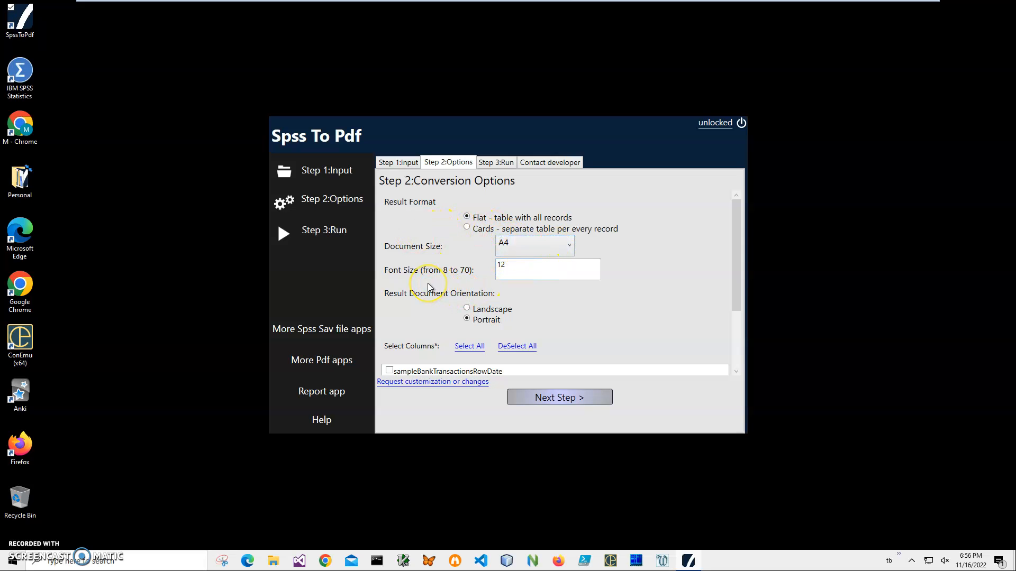
mouse_move(548, 286)
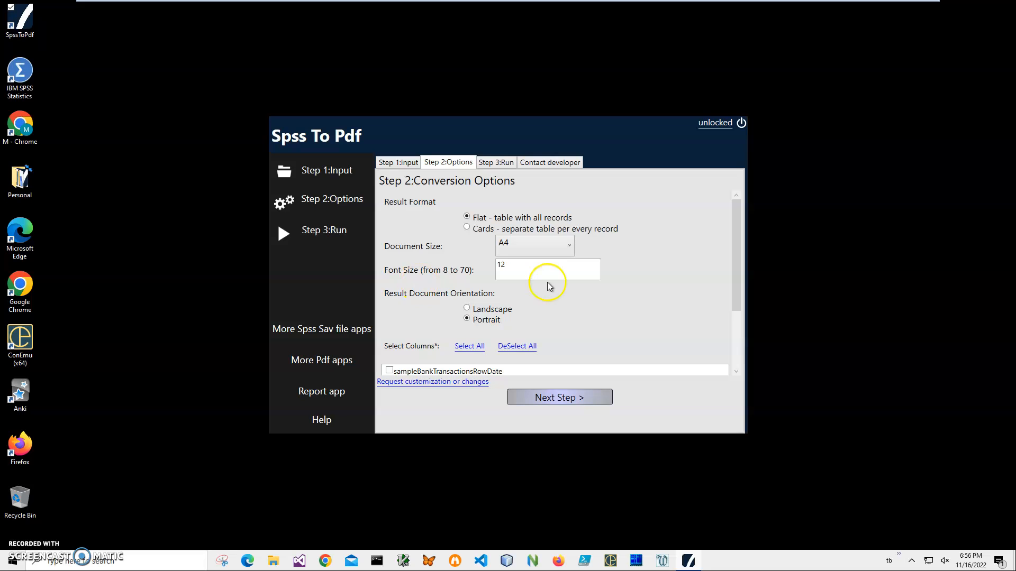
mouse_move(724, 277)
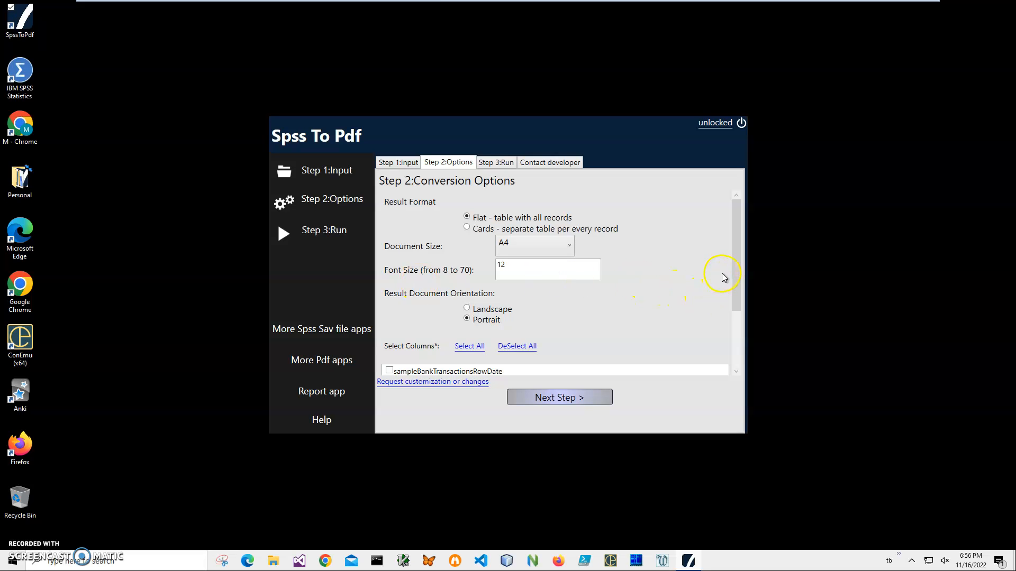
mouse_move(473, 333)
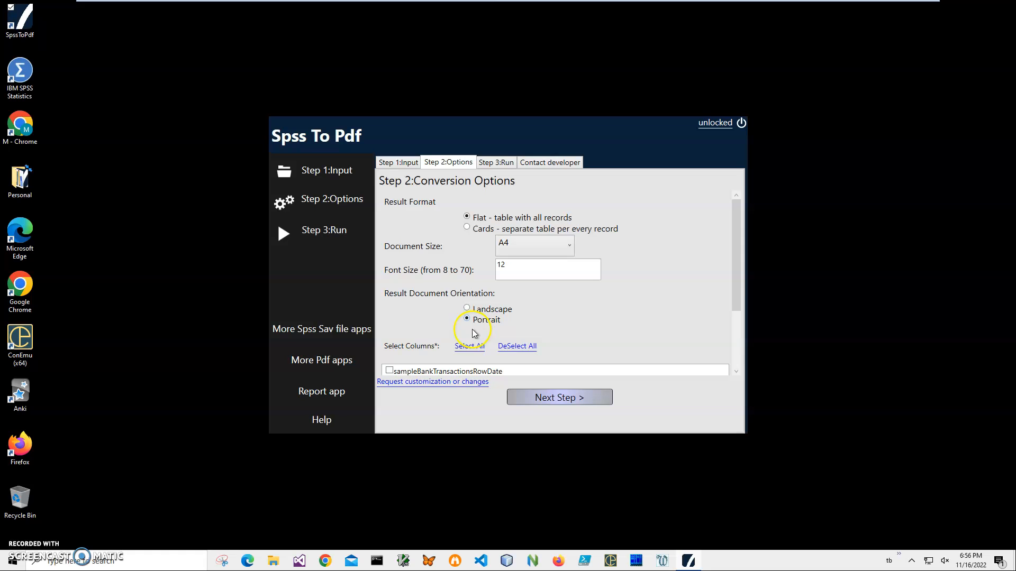
scroll(down, 3)
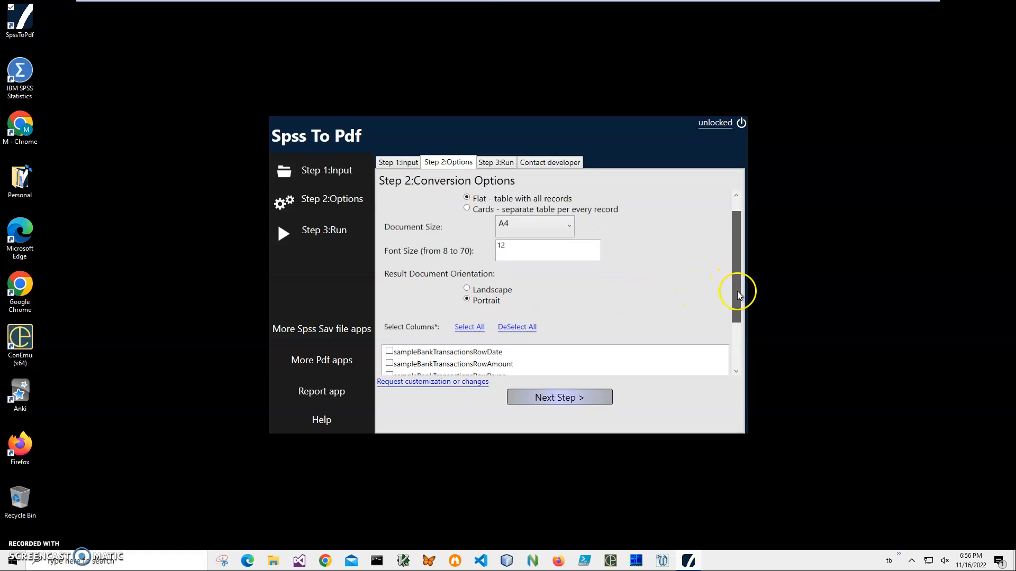
scroll(down, 3)
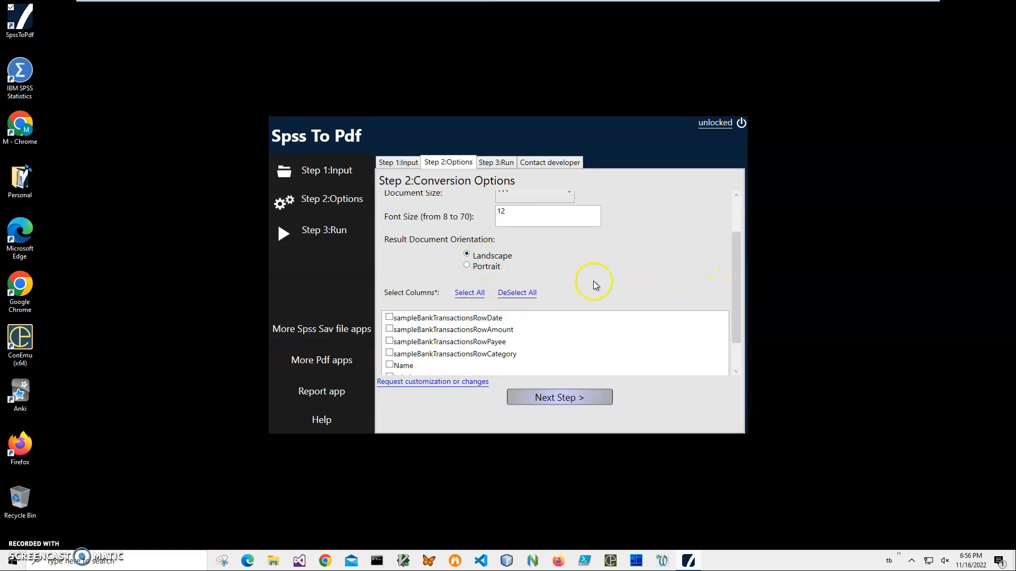
mouse_move(735, 280)
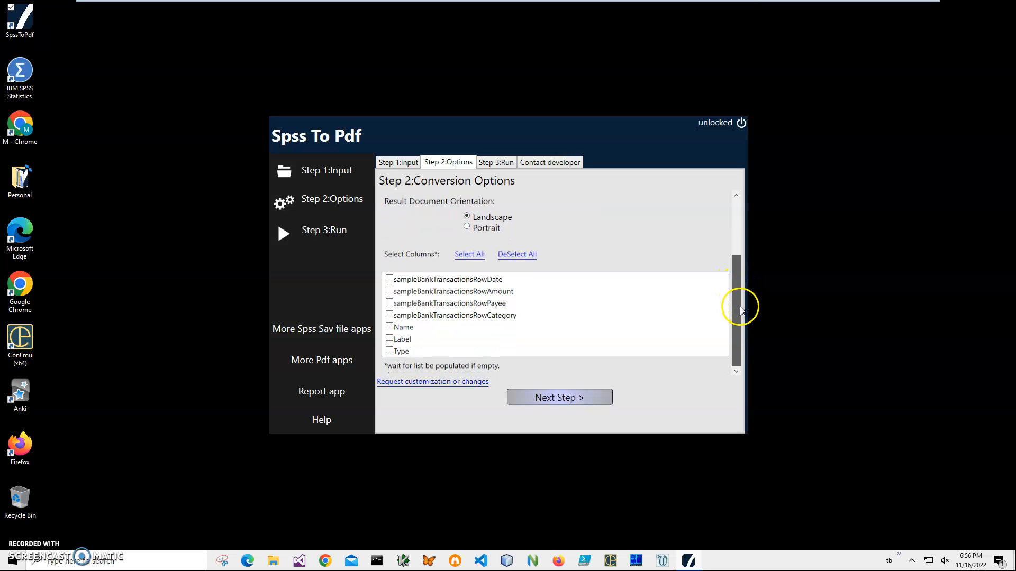
mouse_move(681, 299)
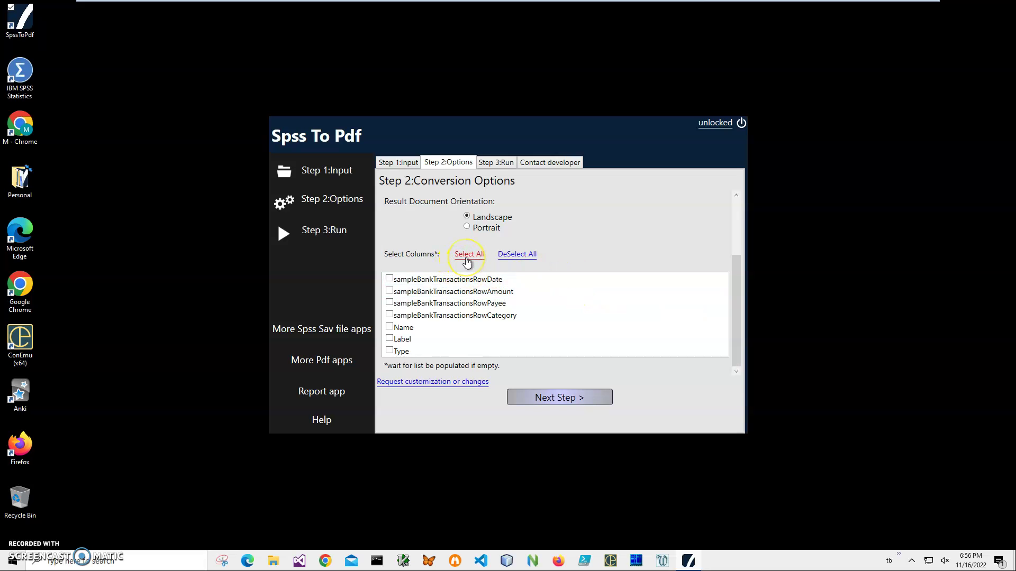
click(468, 254)
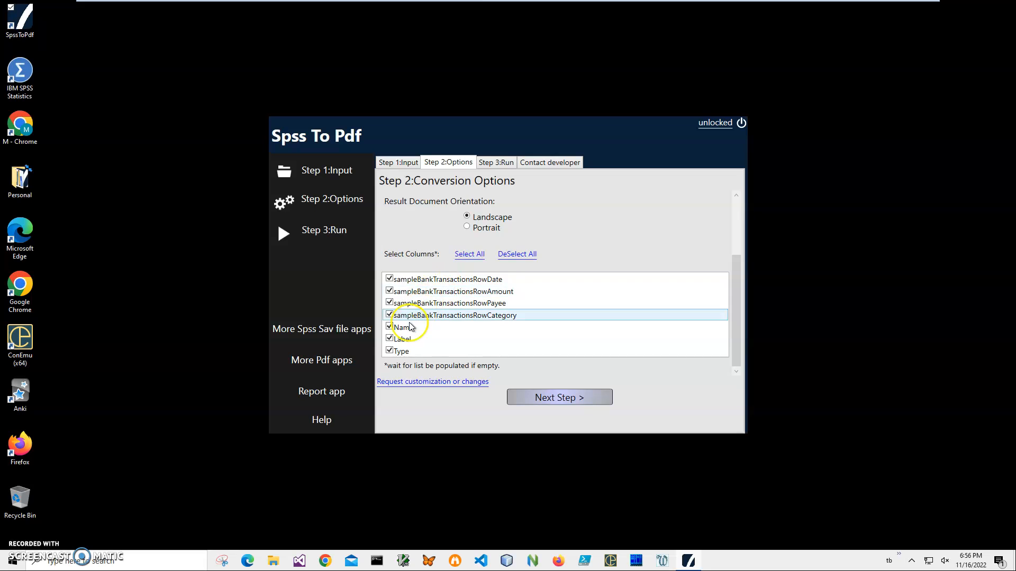
click(389, 327)
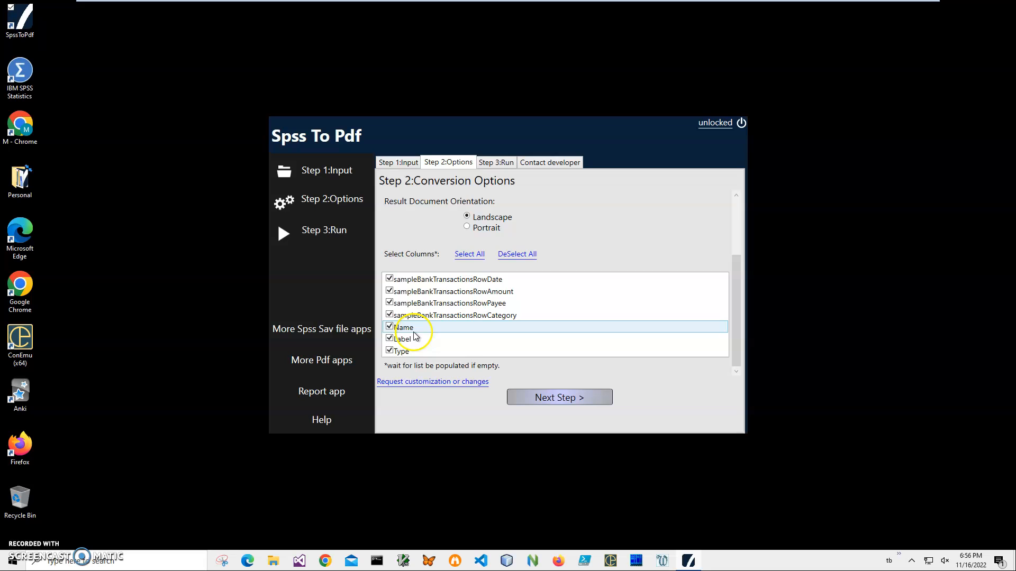
mouse_move(465, 315)
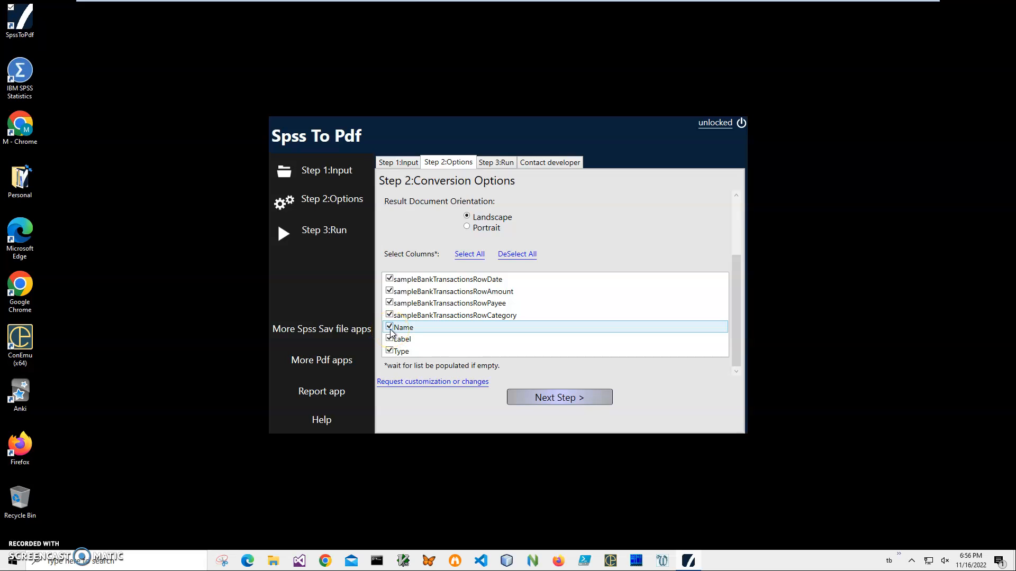
click(389, 327)
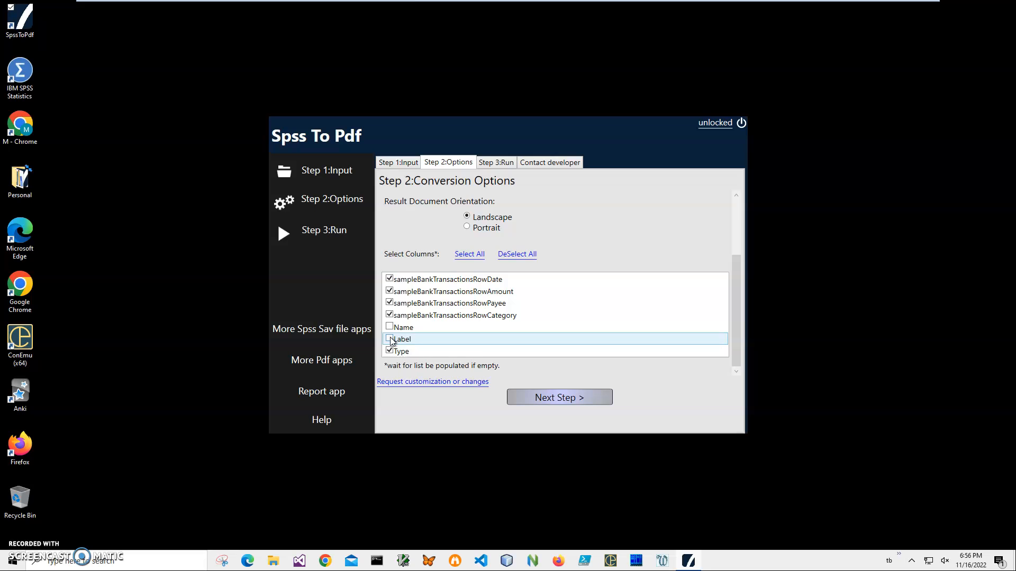
click(389, 351)
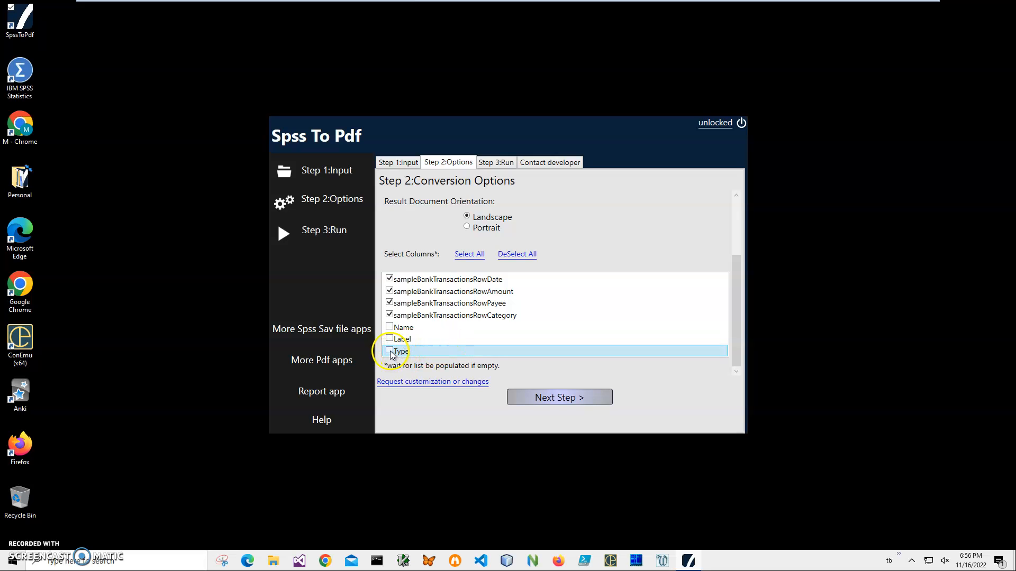
mouse_move(491, 288)
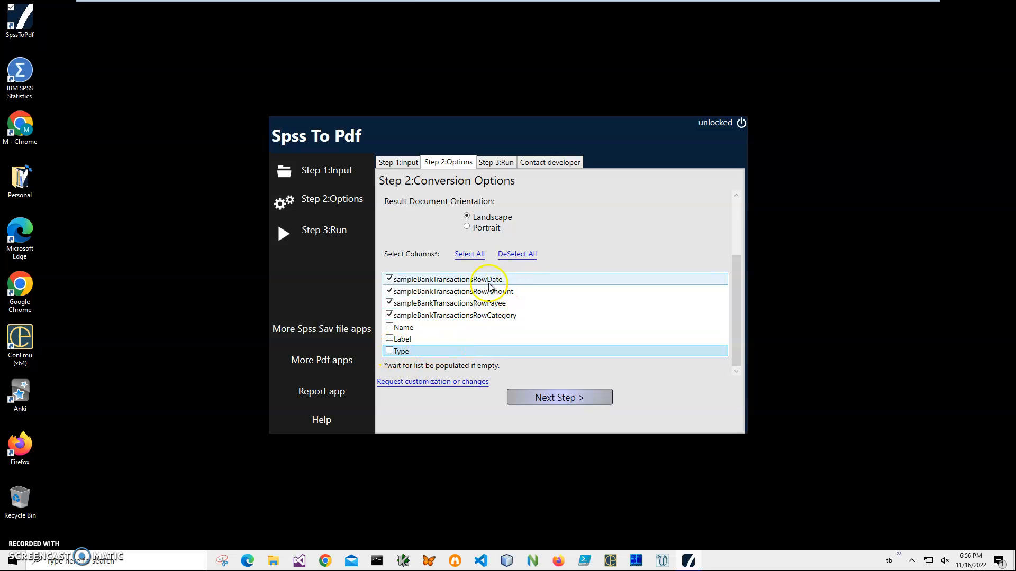
mouse_move(577, 379)
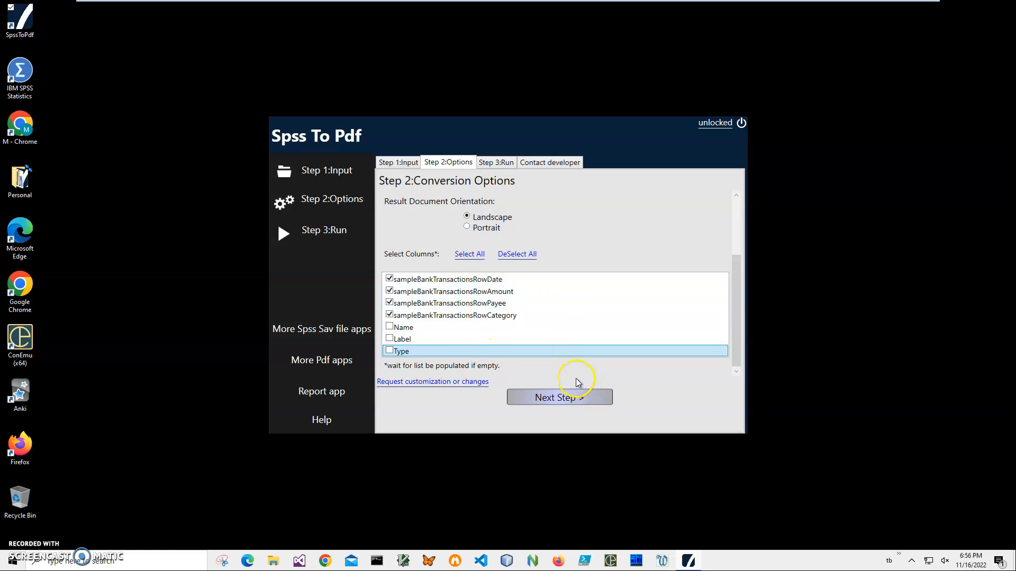
Step: Run the conversion, save the PDF under its suggested name, and open it in Chrome
click(559, 397)
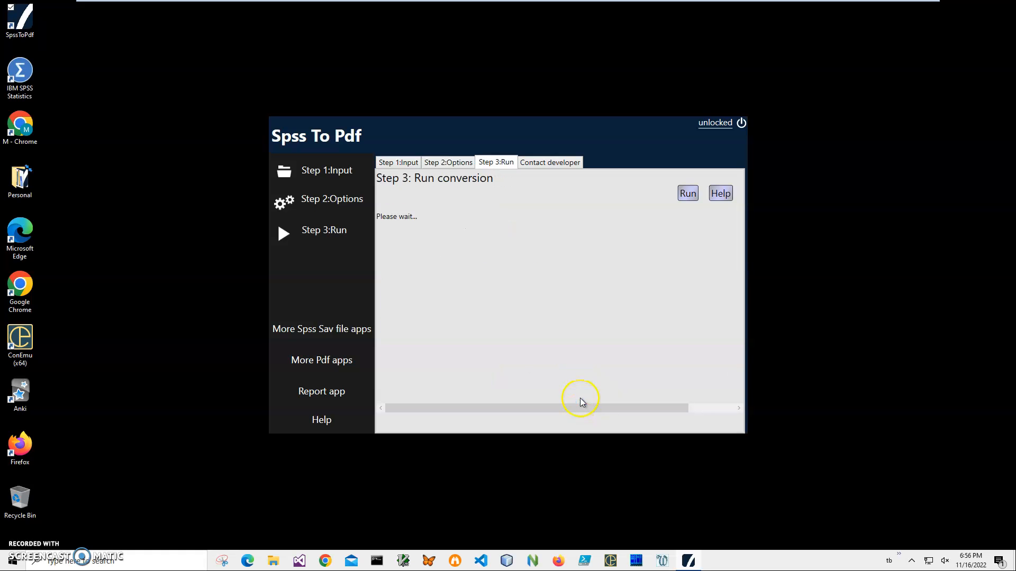
click(686, 193)
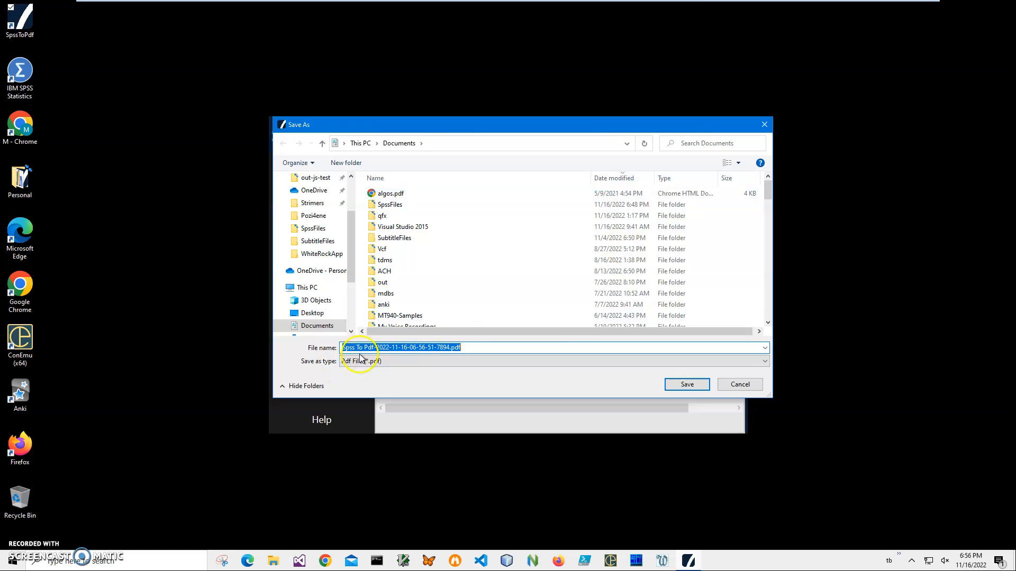
click(686, 384)
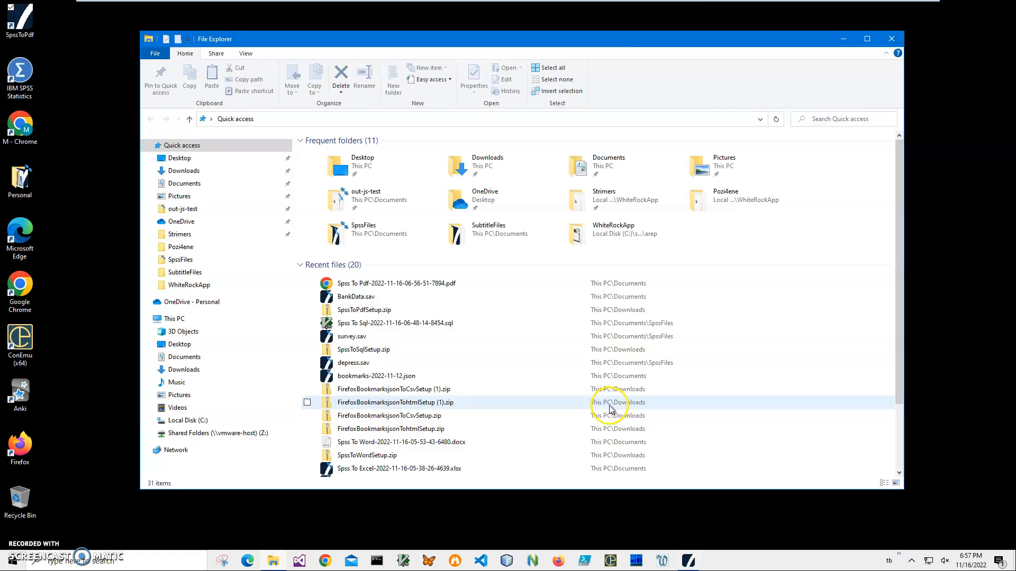
mouse_move(366, 288)
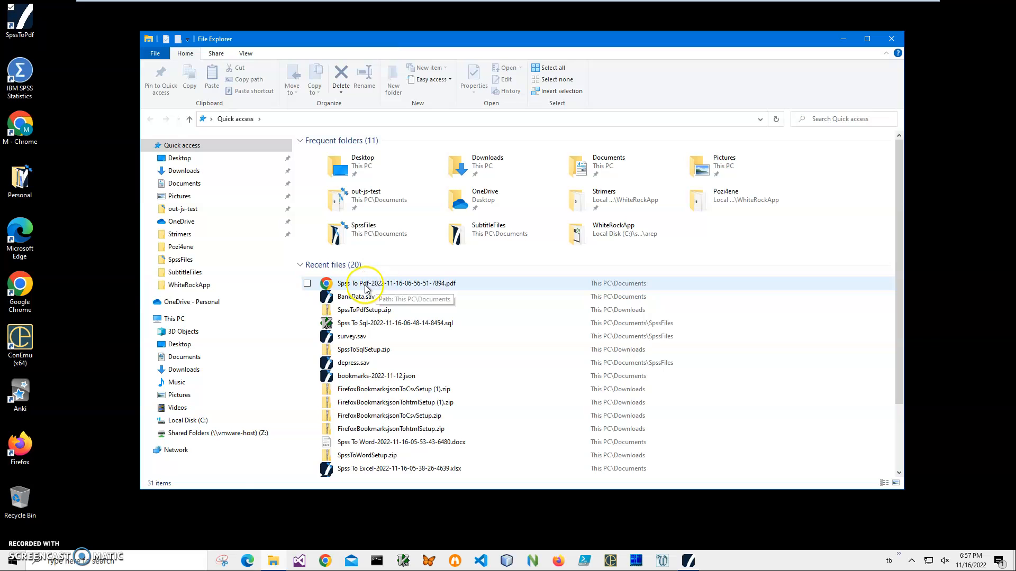
double_click(386, 283)
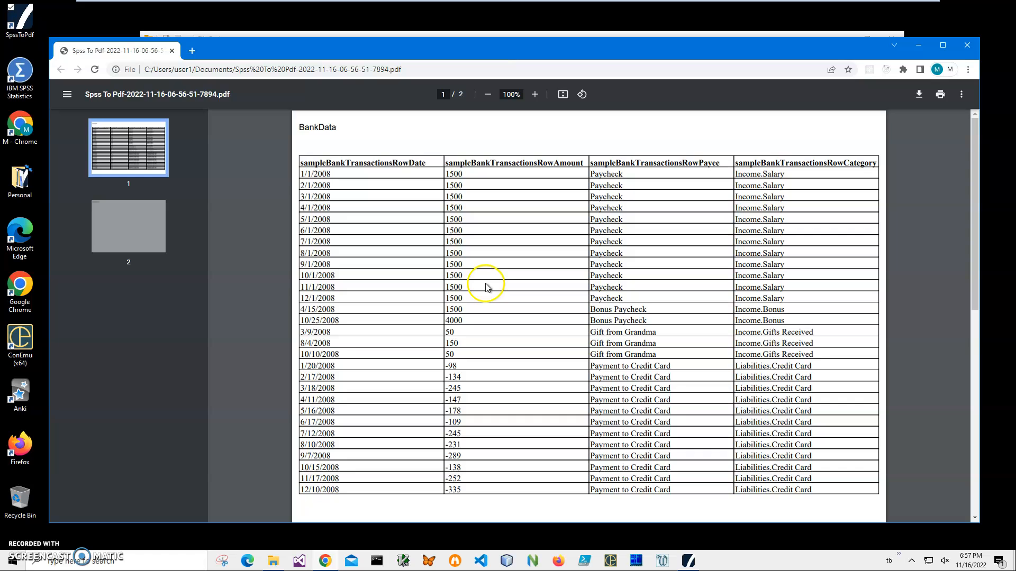
Step: Scroll through both PDF pages, noting page 2 holds only a BankDataProp heading, then return to SpssToPdf
scroll(down, 3)
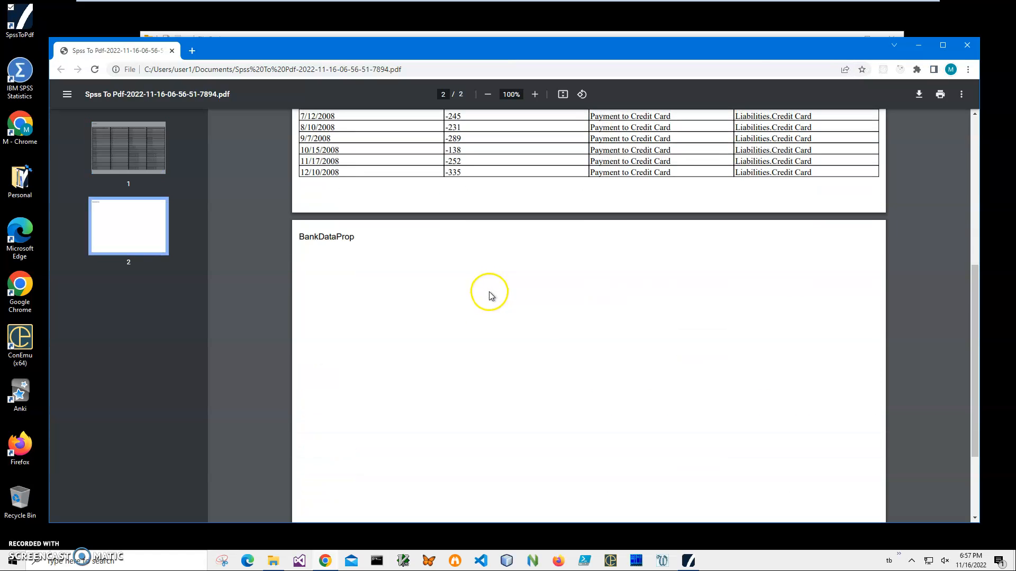
scroll(down, 3)
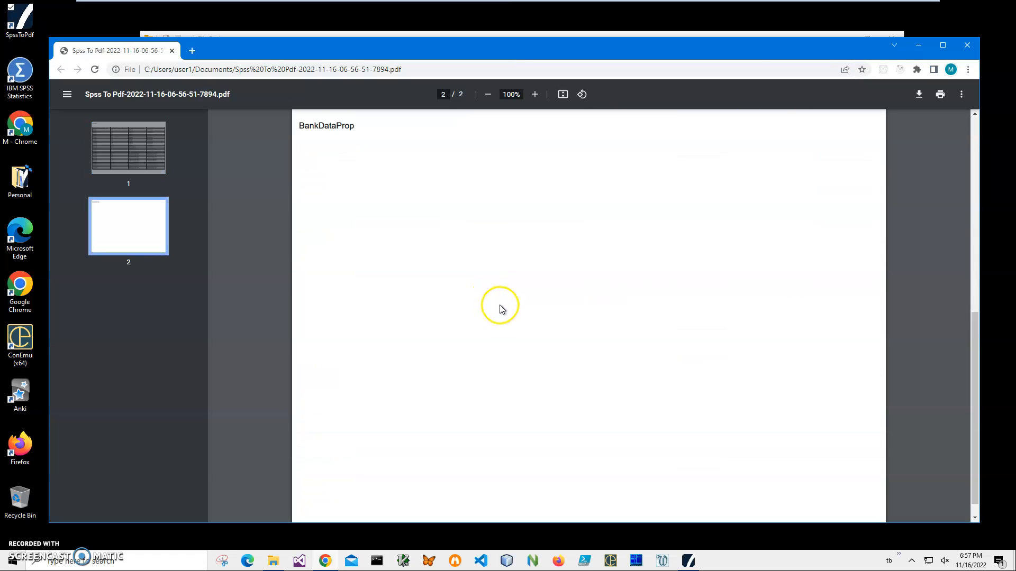
click(127, 147)
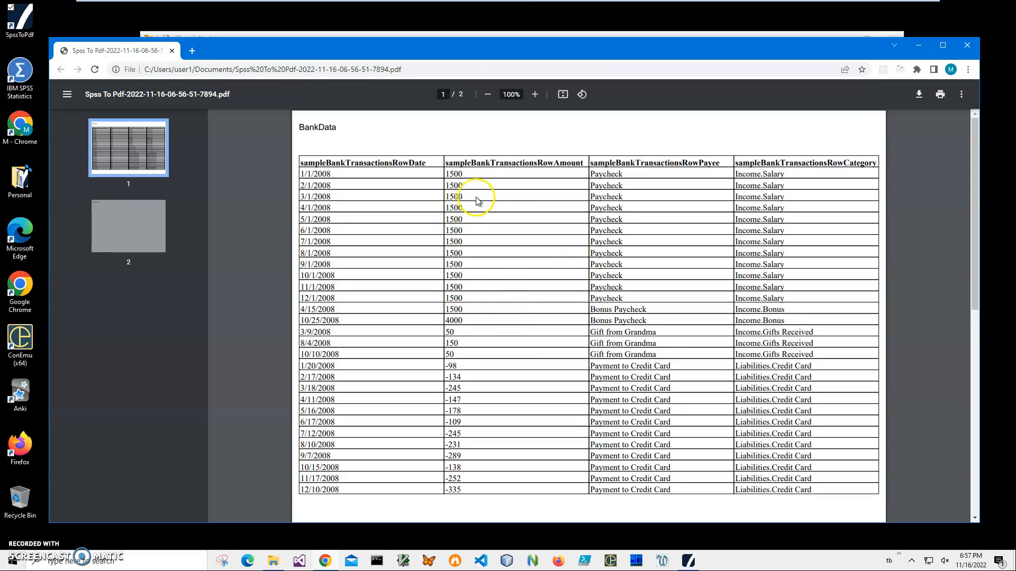
mouse_move(485, 182)
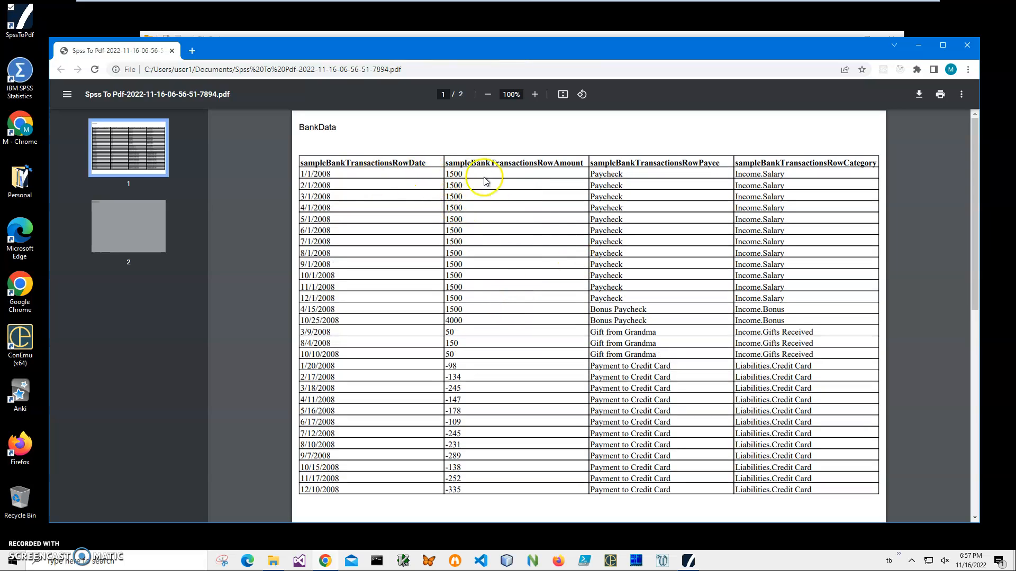
mouse_move(494, 344)
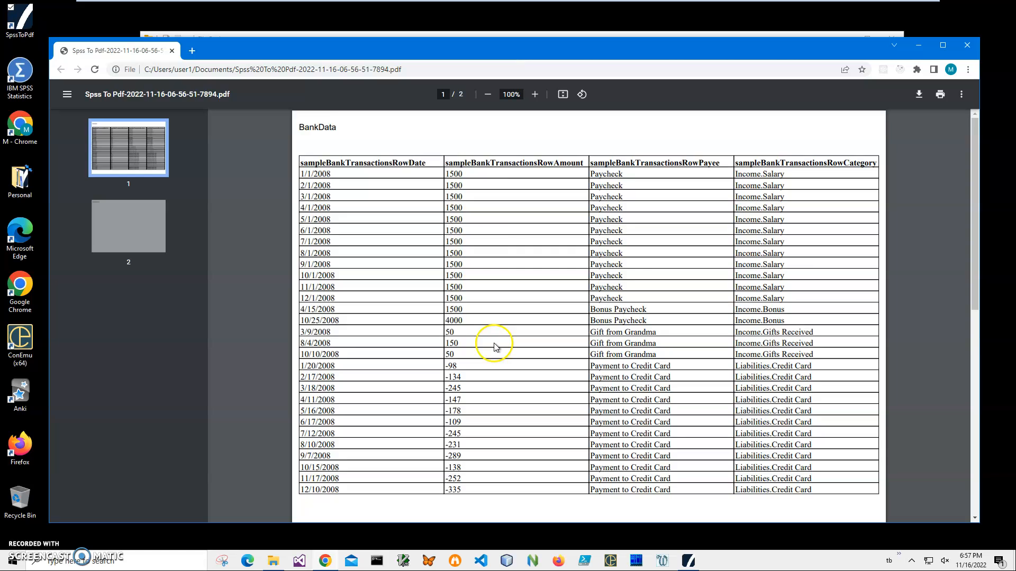
mouse_move(704, 180)
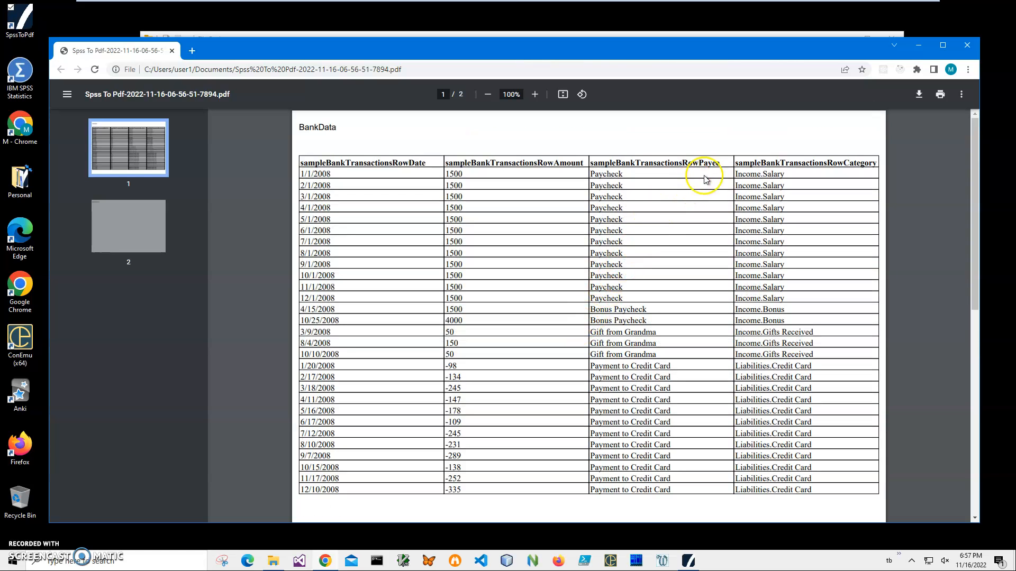
scroll(down, 3)
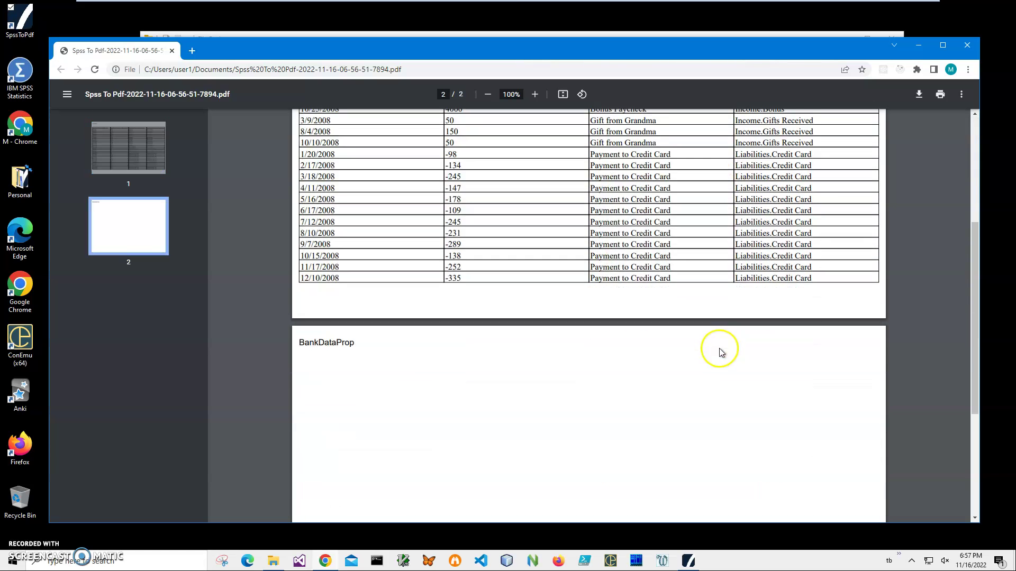
scroll(down, 3)
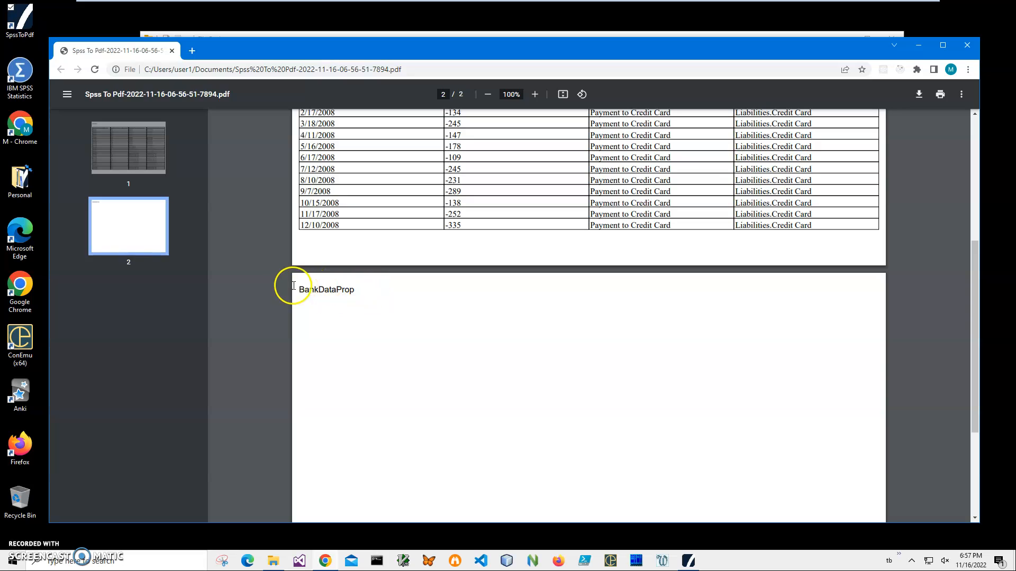
mouse_move(467, 309)
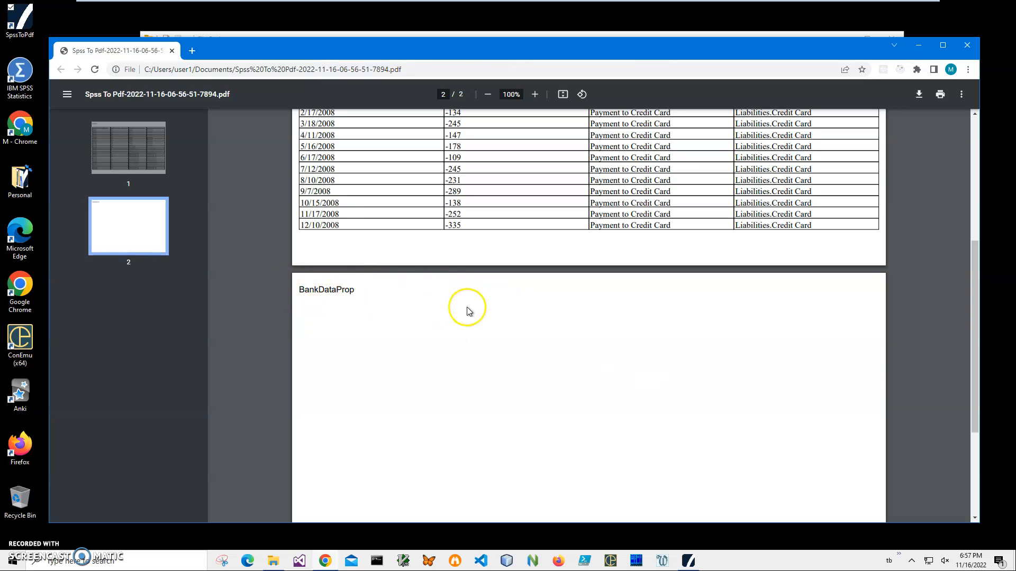
scroll(down, 3)
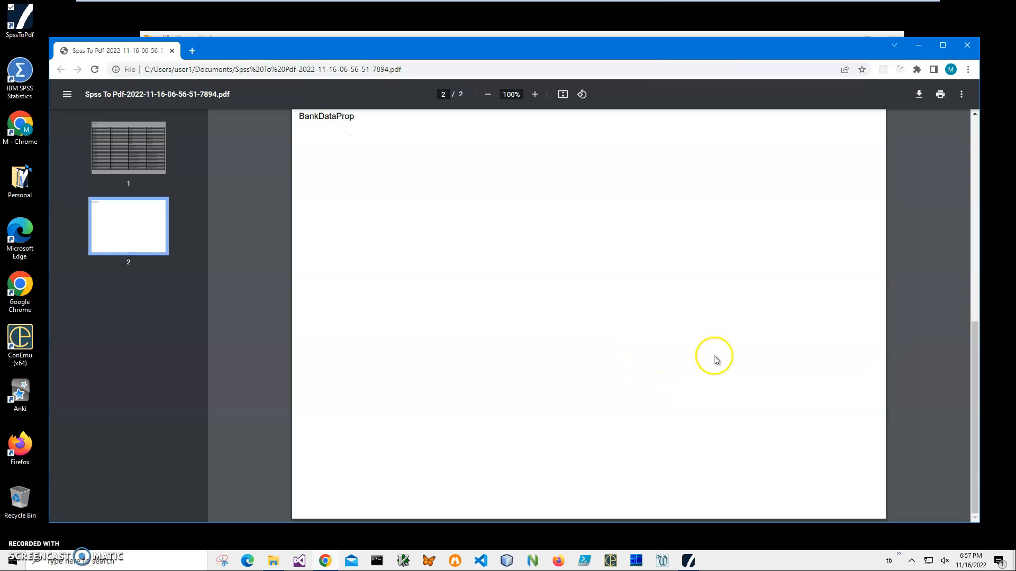
scroll(up, 3)
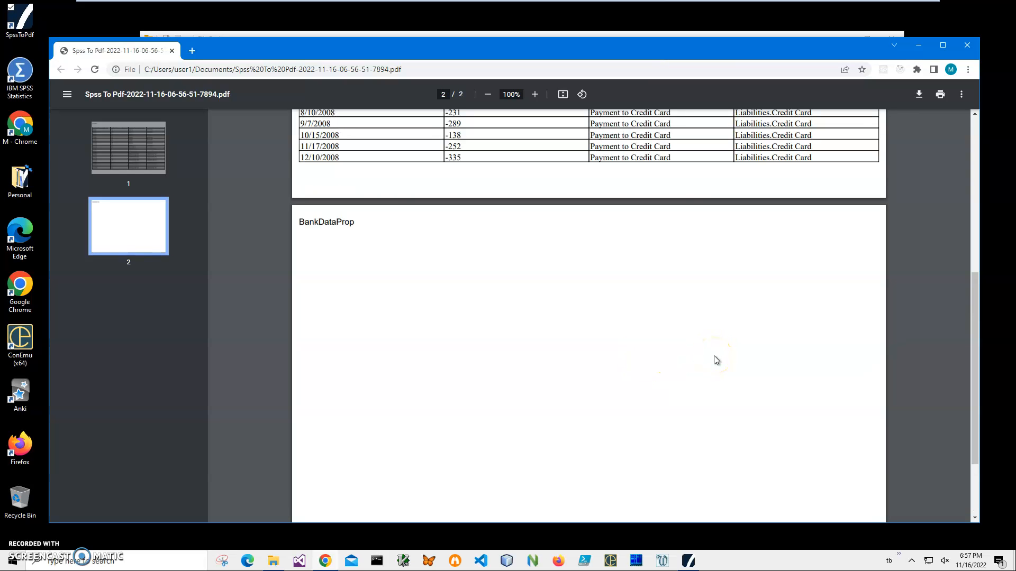
click(272, 560)
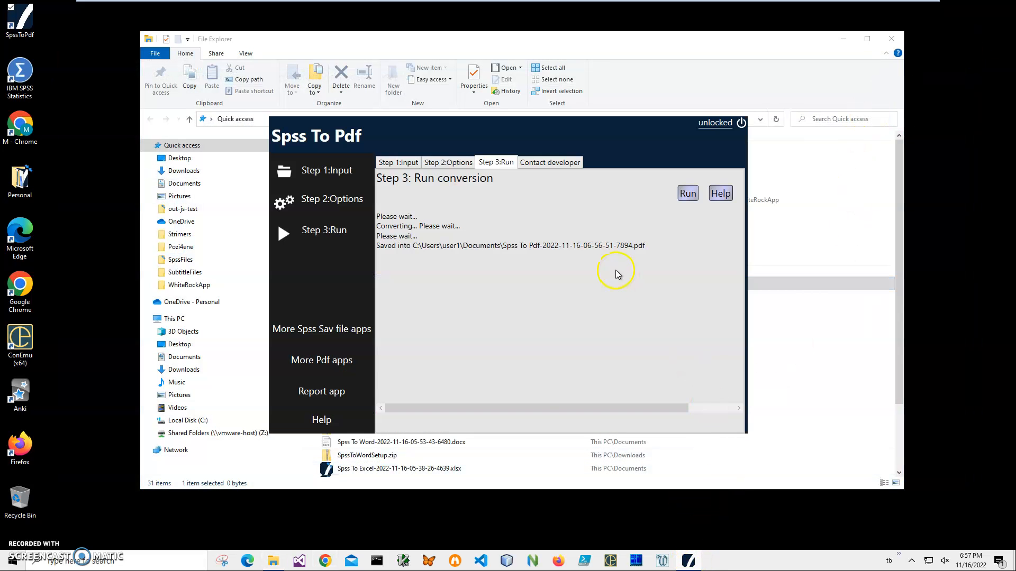
click(448, 162)
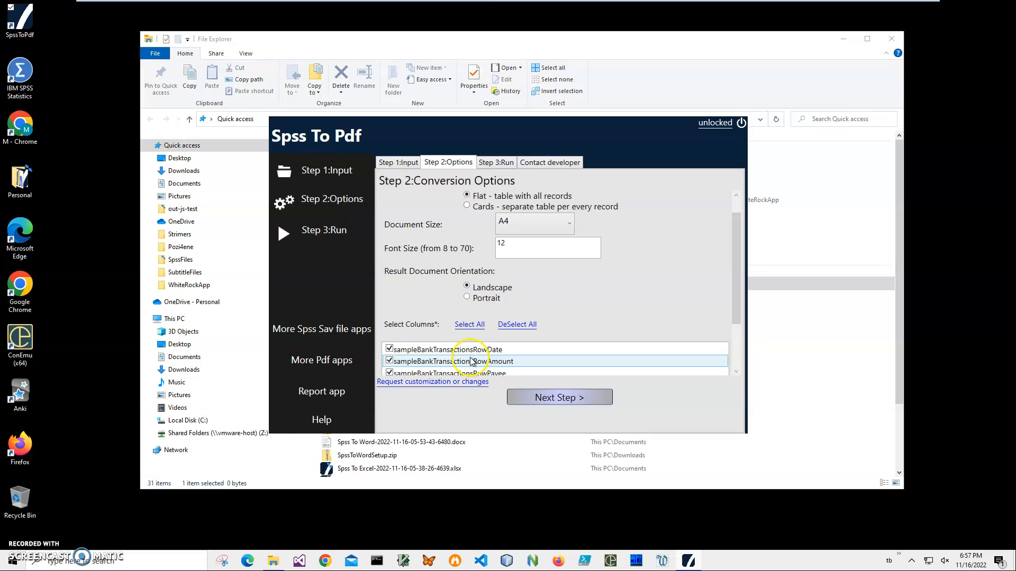
scroll(down, 3)
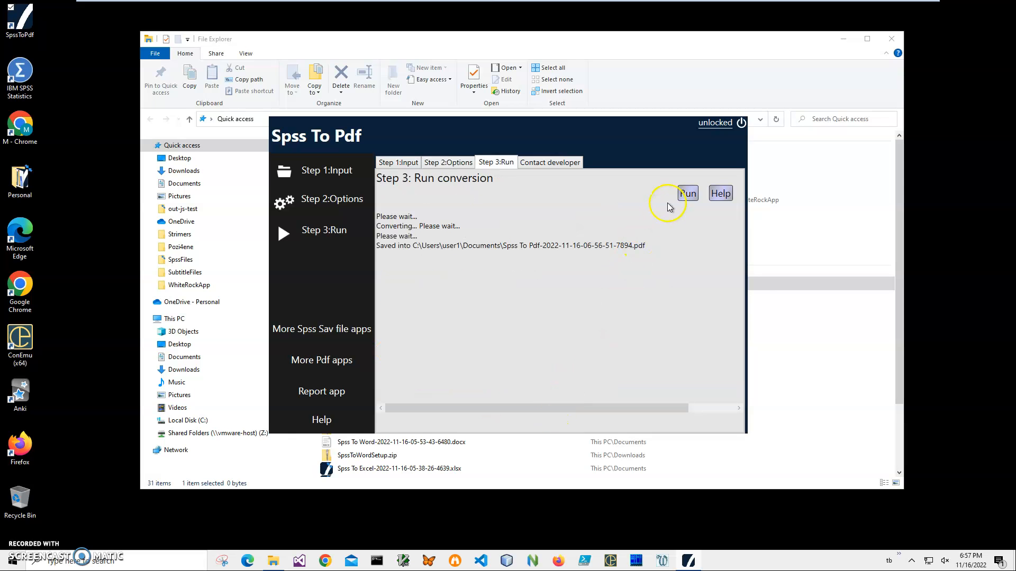
click(686, 193)
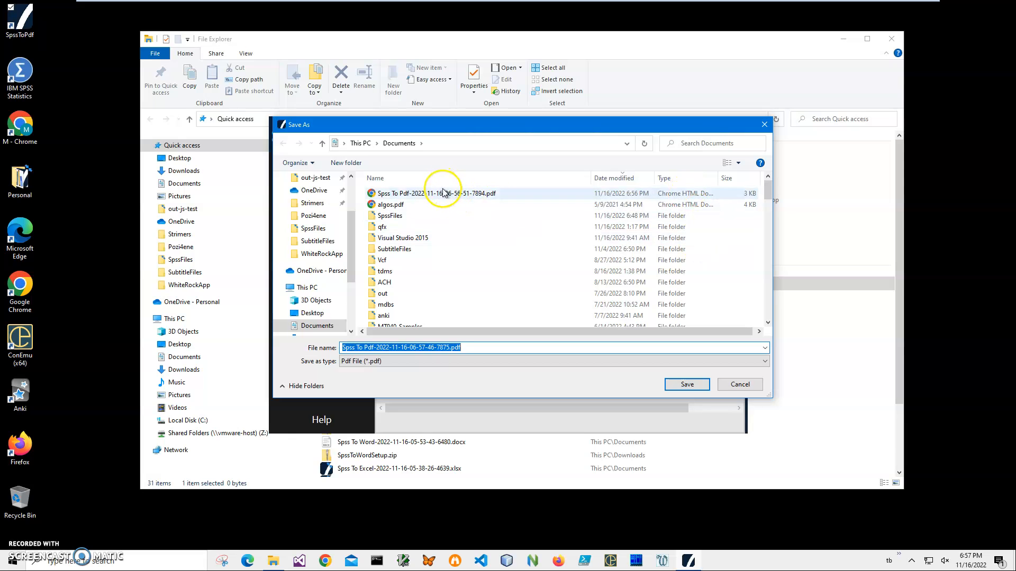
click(686, 384)
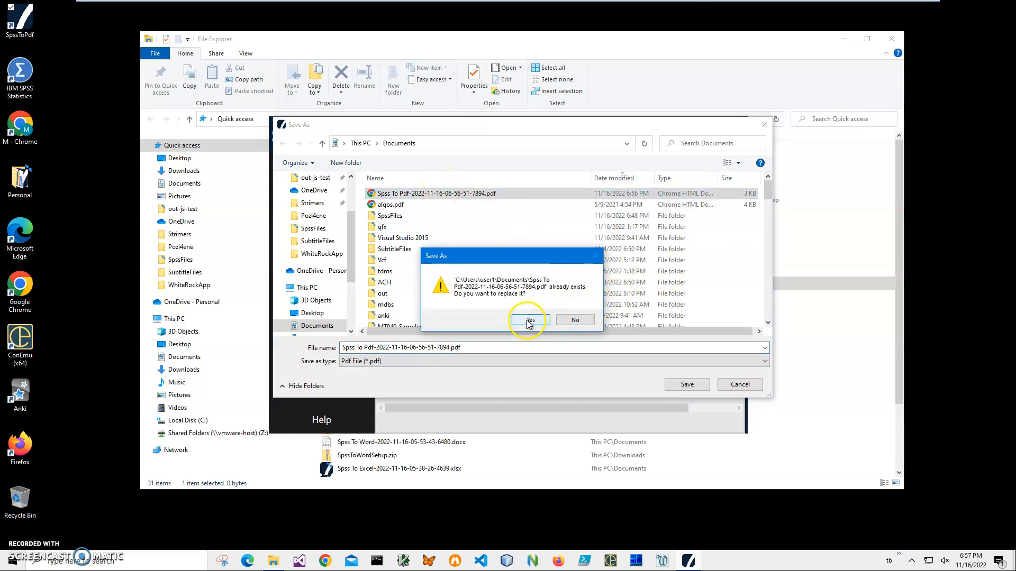
click(529, 320)
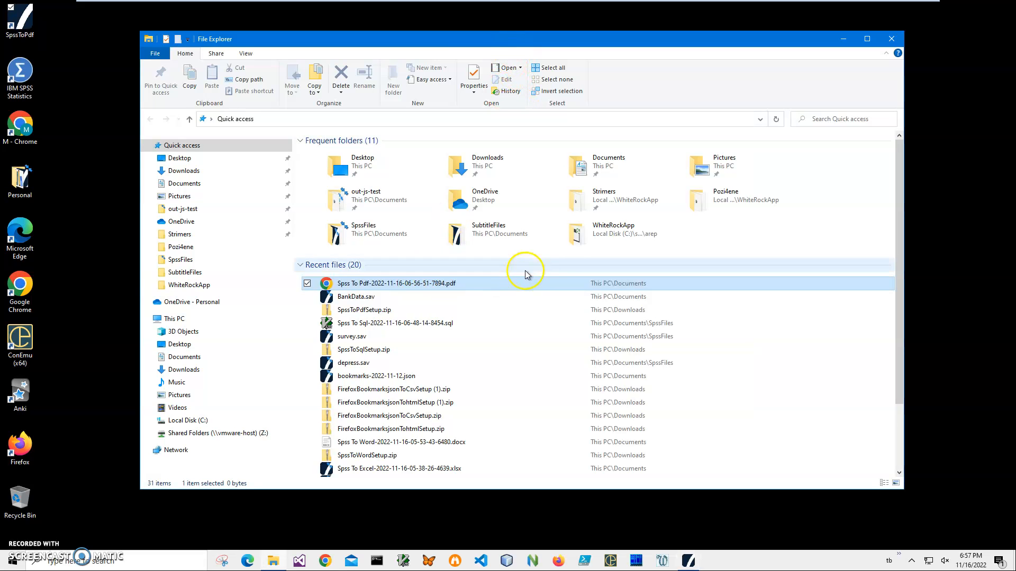
Step: Open the regenerated PDF in Chrome and check the data and BankDataProp tables
double_click(395, 283)
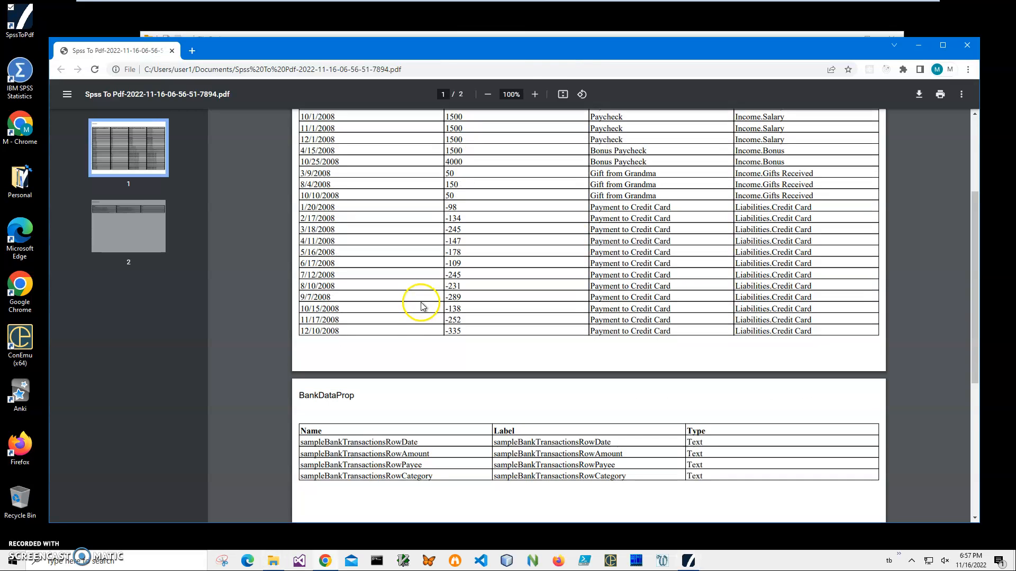
scroll(down, 3)
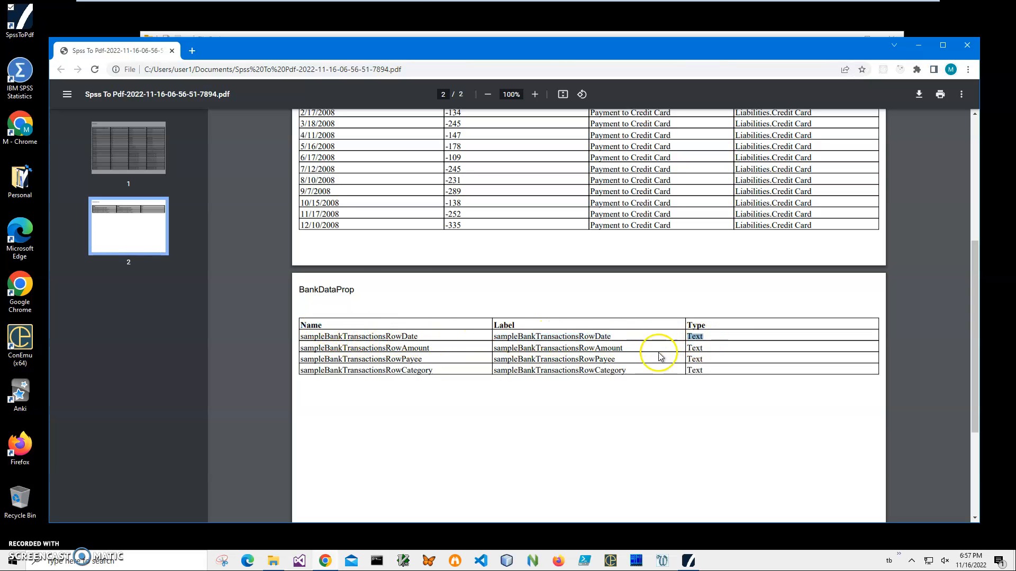
scroll(up, 3)
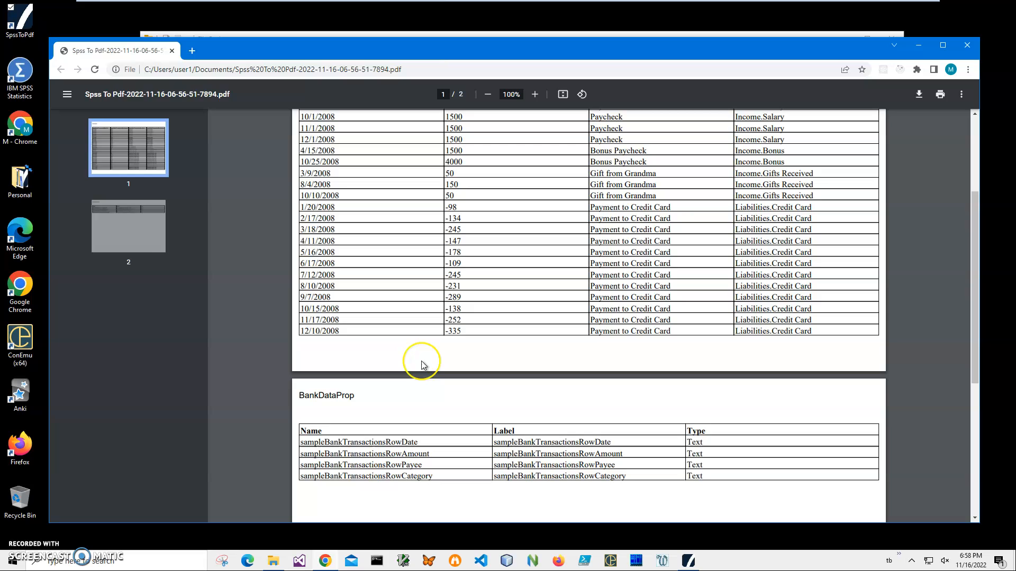
mouse_move(421, 364)
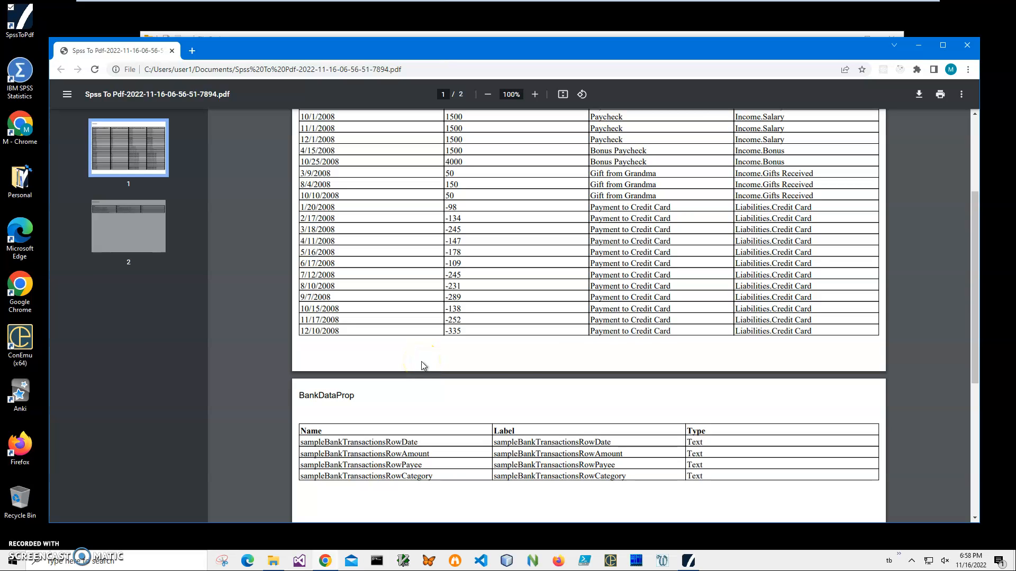
mouse_move(551, 413)
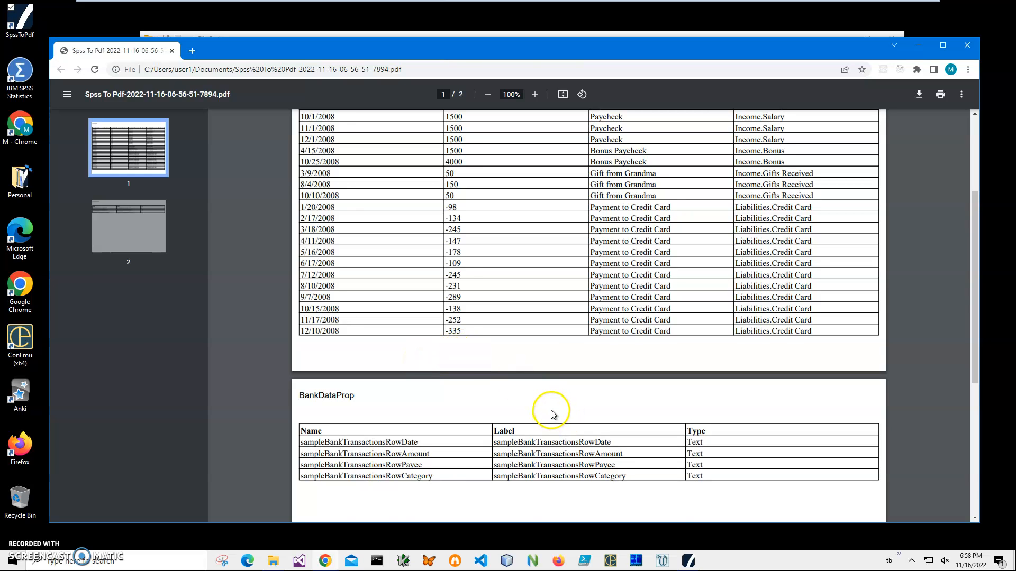
scroll(up, 3)
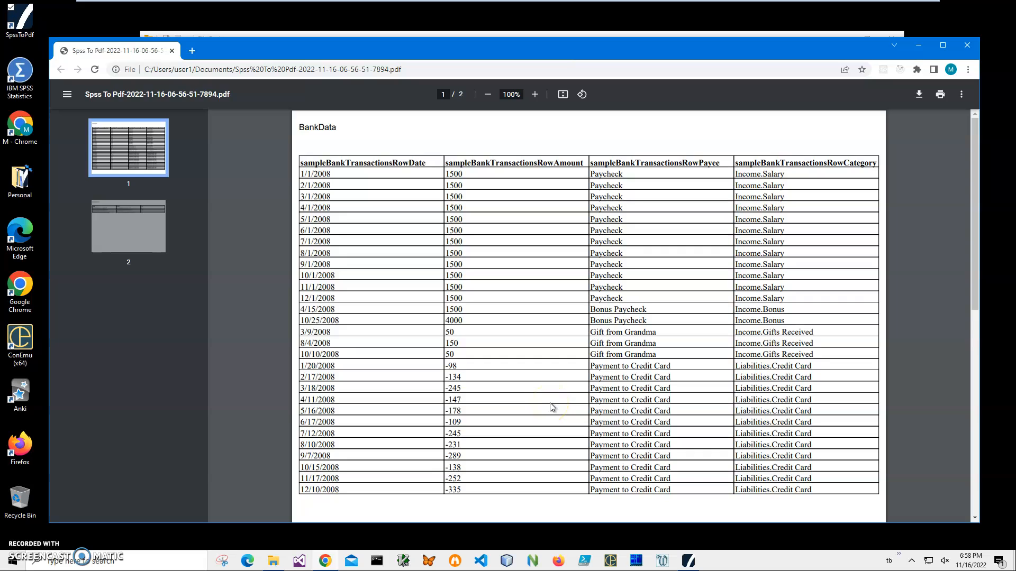
mouse_move(66, 94)
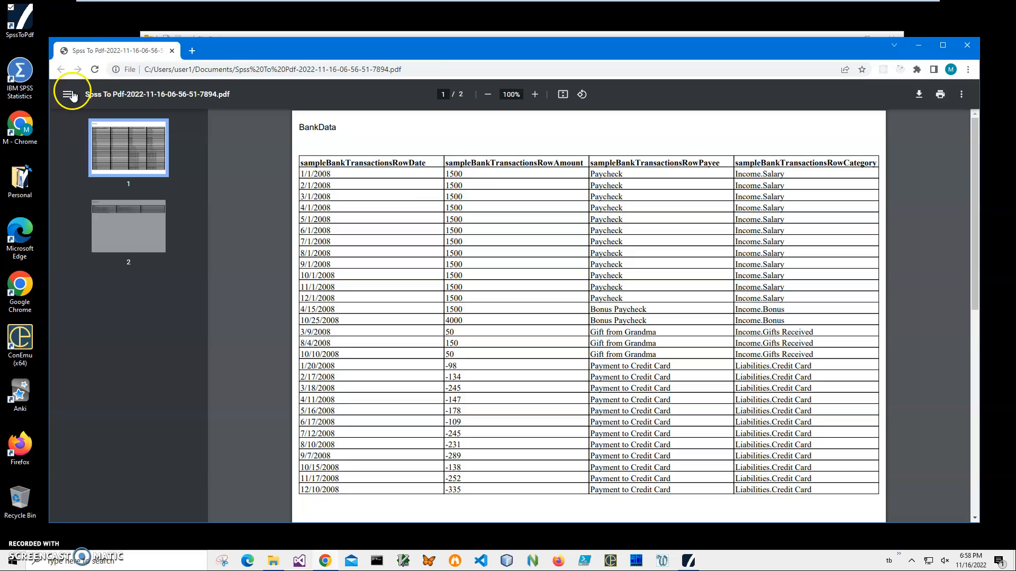
mouse_move(423, 219)
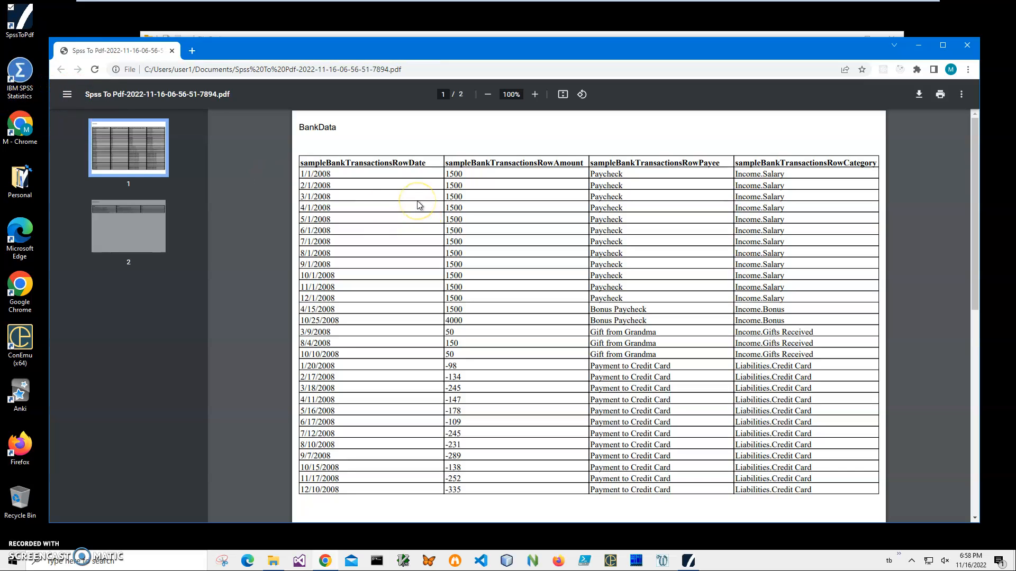
mouse_move(418, 205)
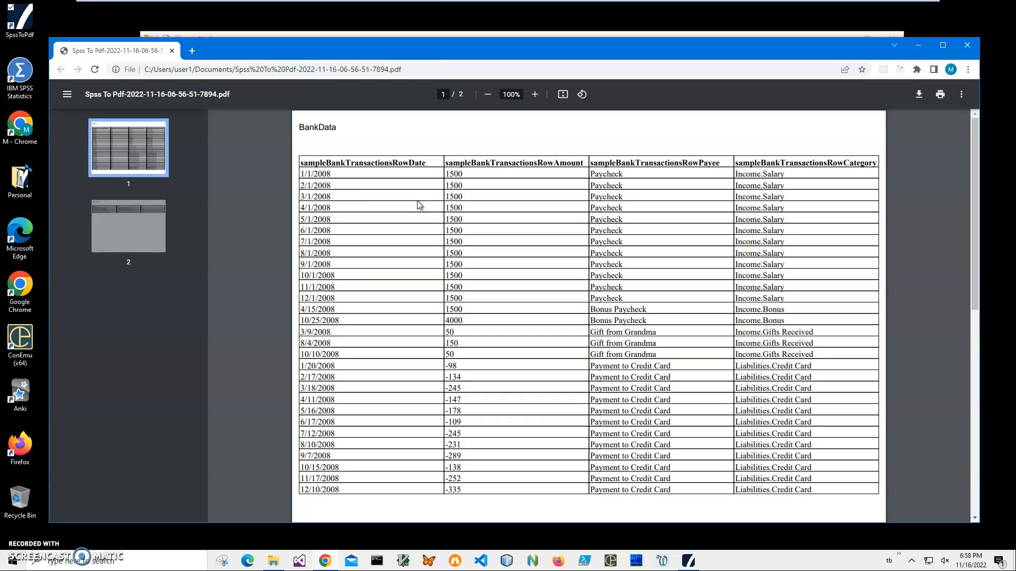